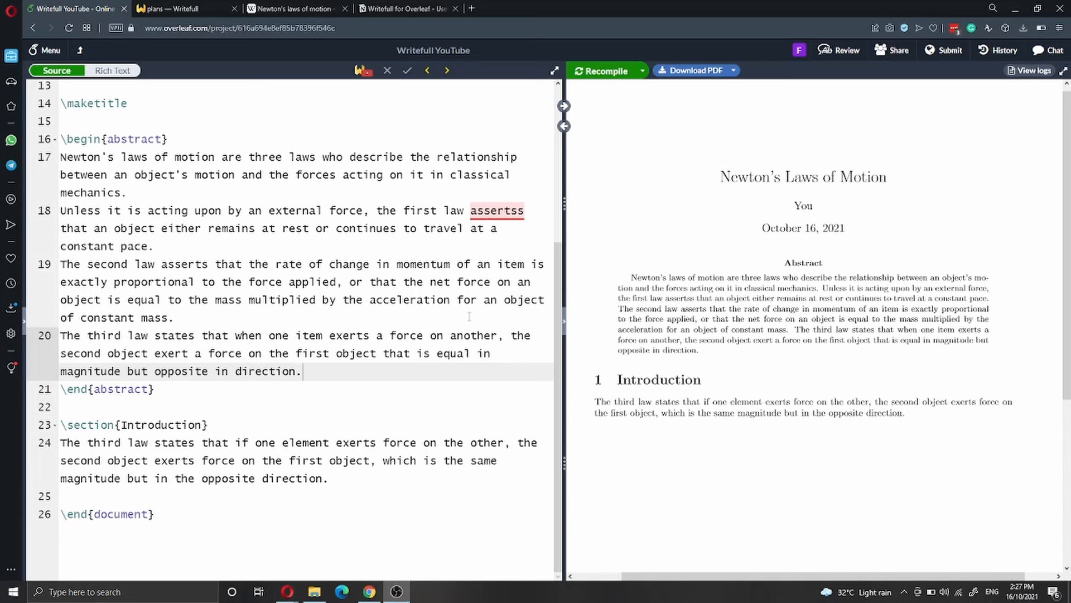
{"action": "mouse_move", "coordinate": [470, 313]}
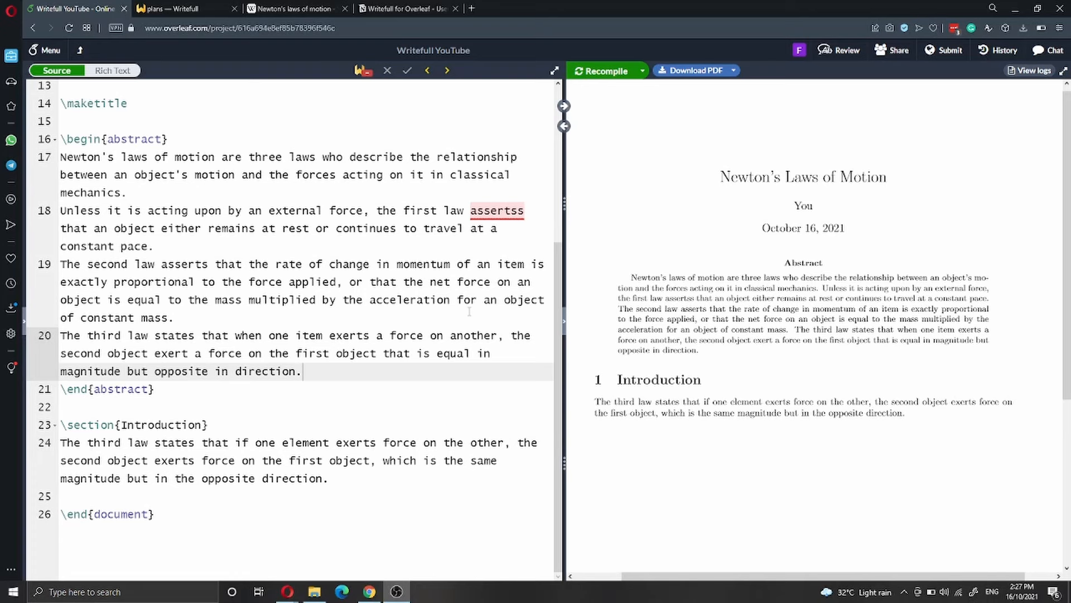
- View the Writefull monthly, quarterly and yearly plan prices, then return to the Overleaf project
{"action": "left_click", "coordinate": [182, 8]}
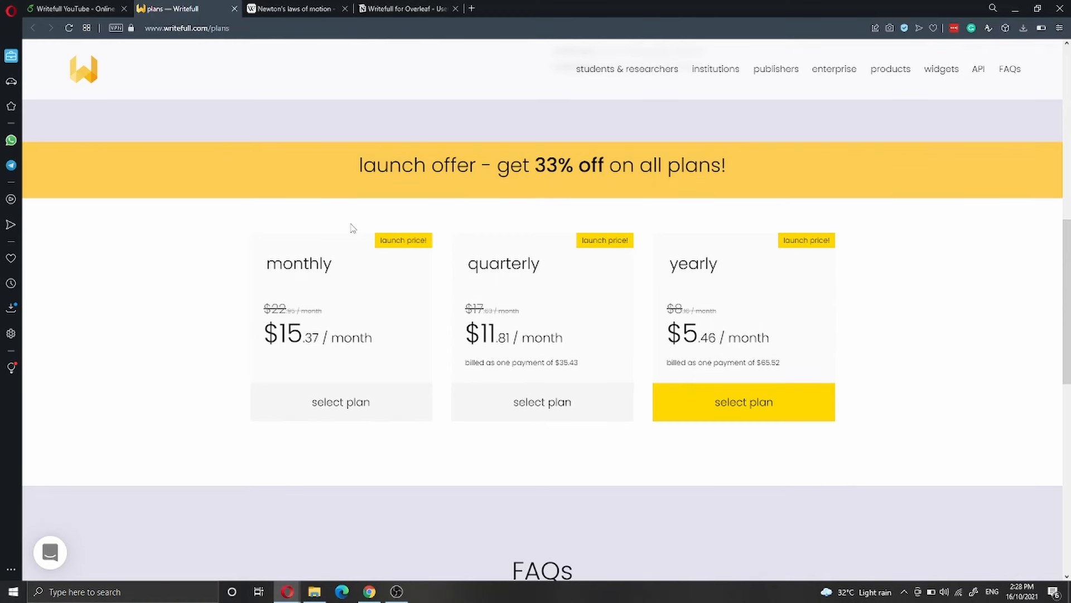
{"action": "mouse_move", "coordinate": [404, 241]}
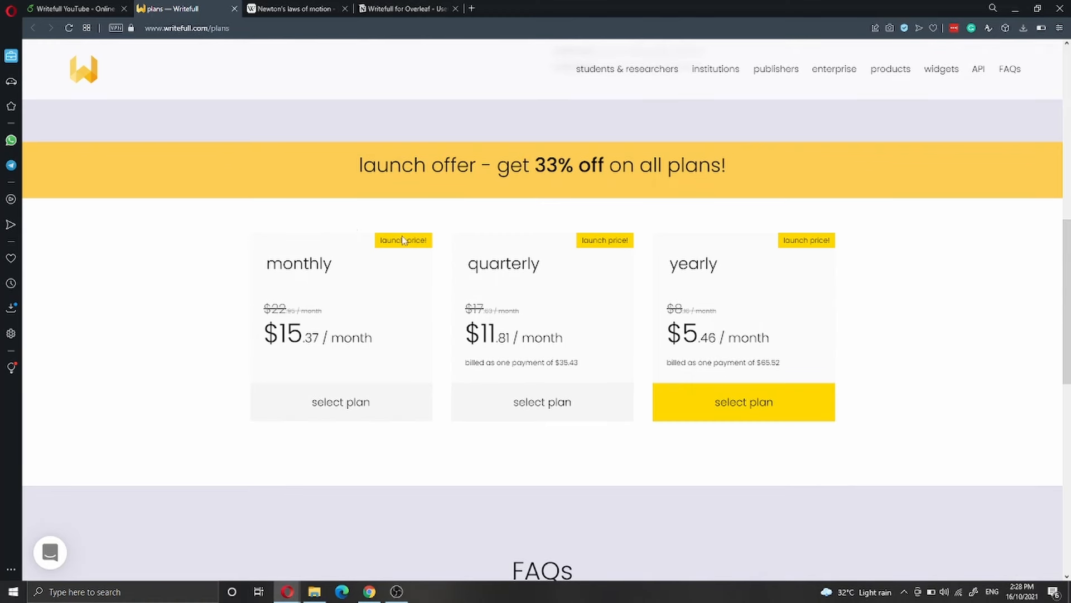
{"action": "left_click", "coordinate": [71, 8]}
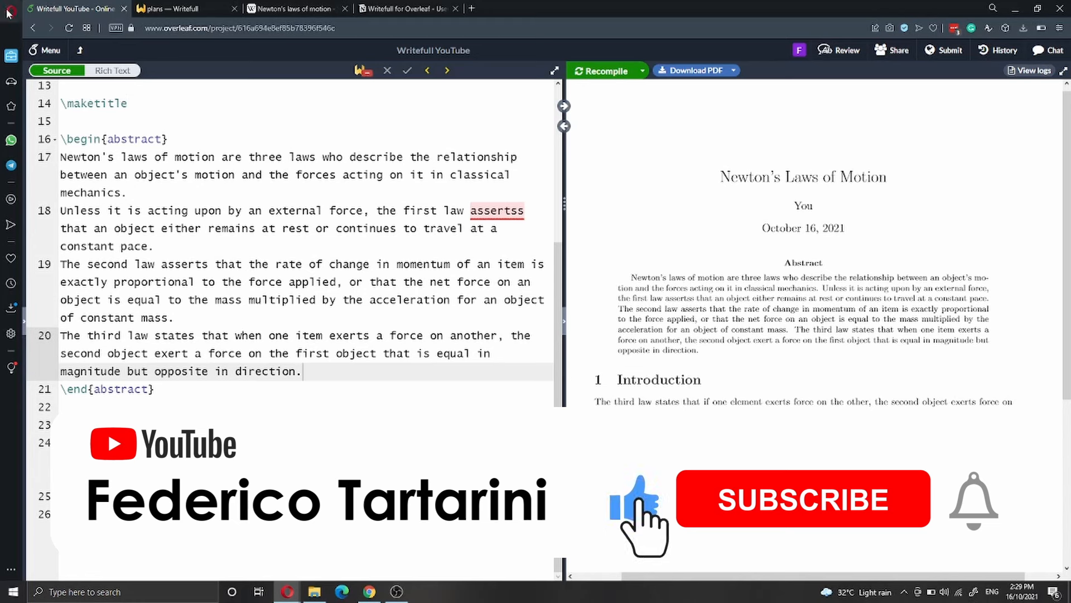
- Select the abstract's first sentence on line 17 of the source
{"action": "left_click", "coordinate": [802, 498]}
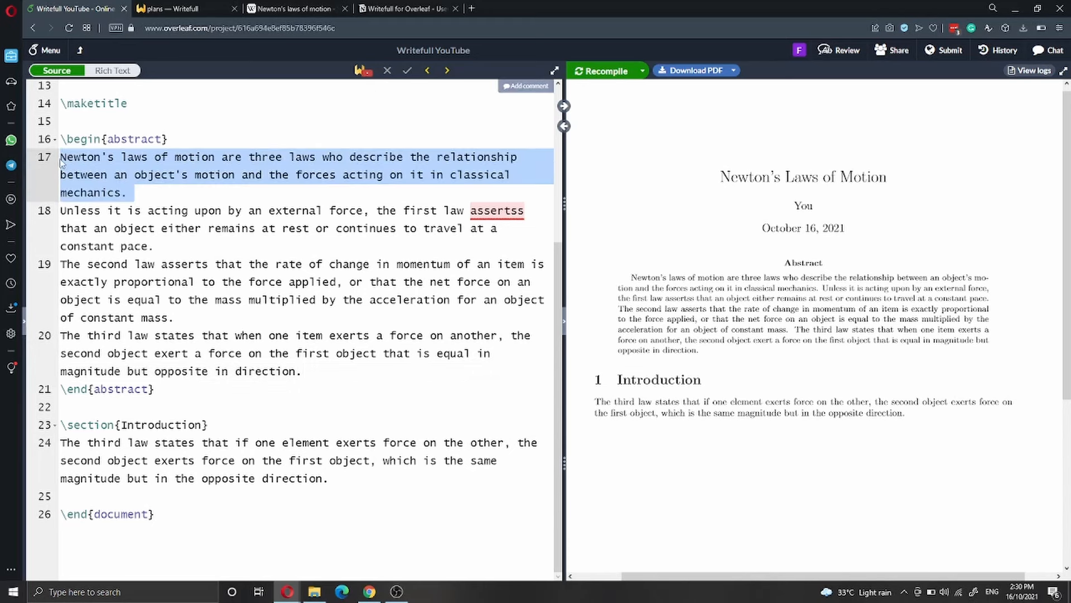
- Accept Writefull's 'asserts' fix on line 18 and view its alternatives for 'acting'
{"action": "left_click", "coordinate": [366, 174]}
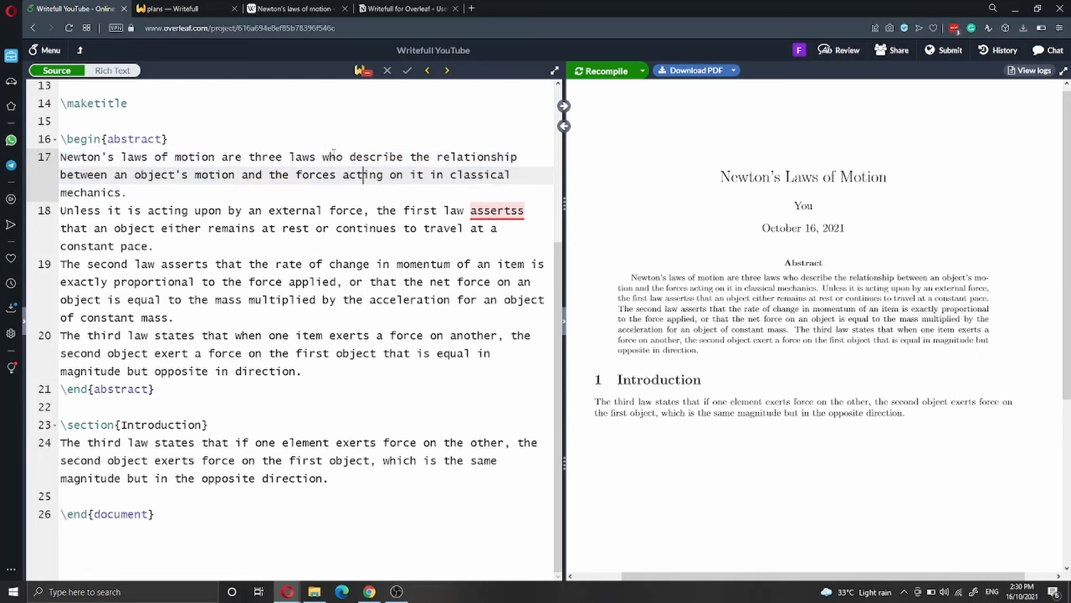
{"action": "double_click", "coordinate": [332, 156]}
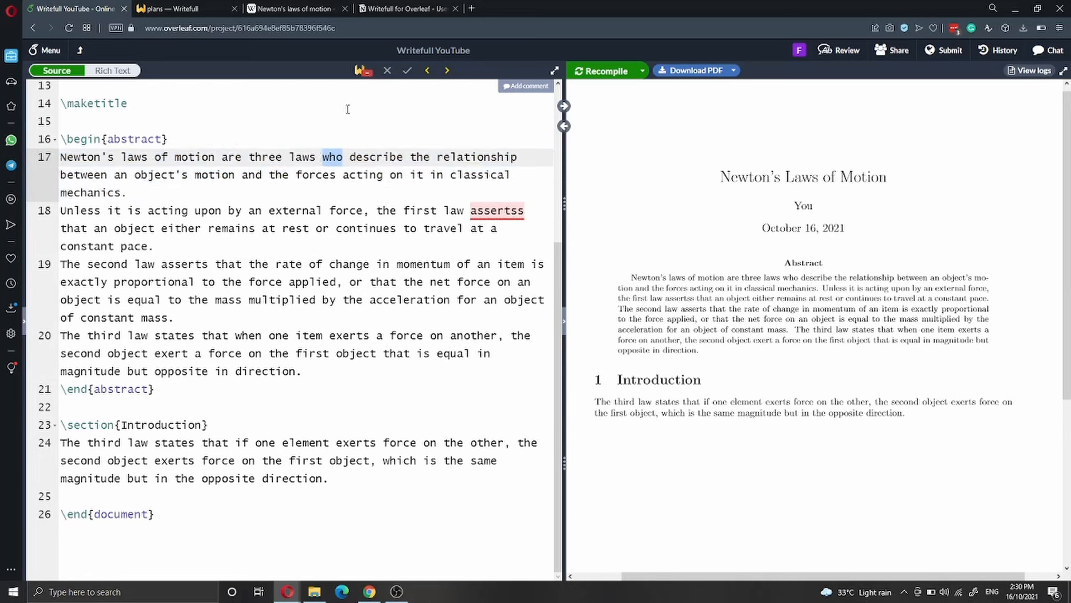
{"action": "left_click", "coordinate": [363, 70]}
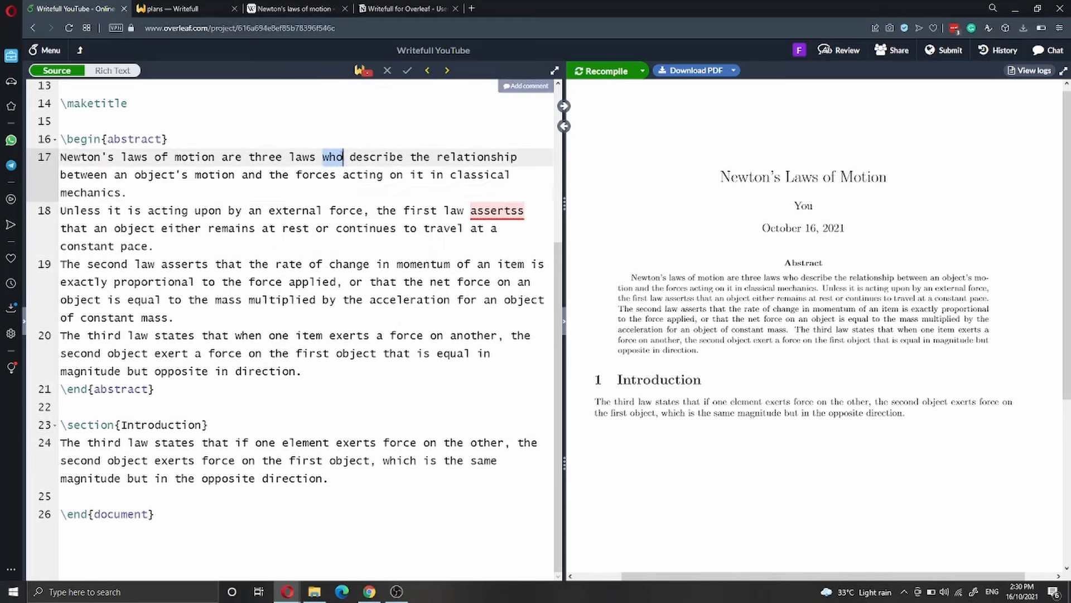
{"action": "left_click", "coordinate": [496, 210]}
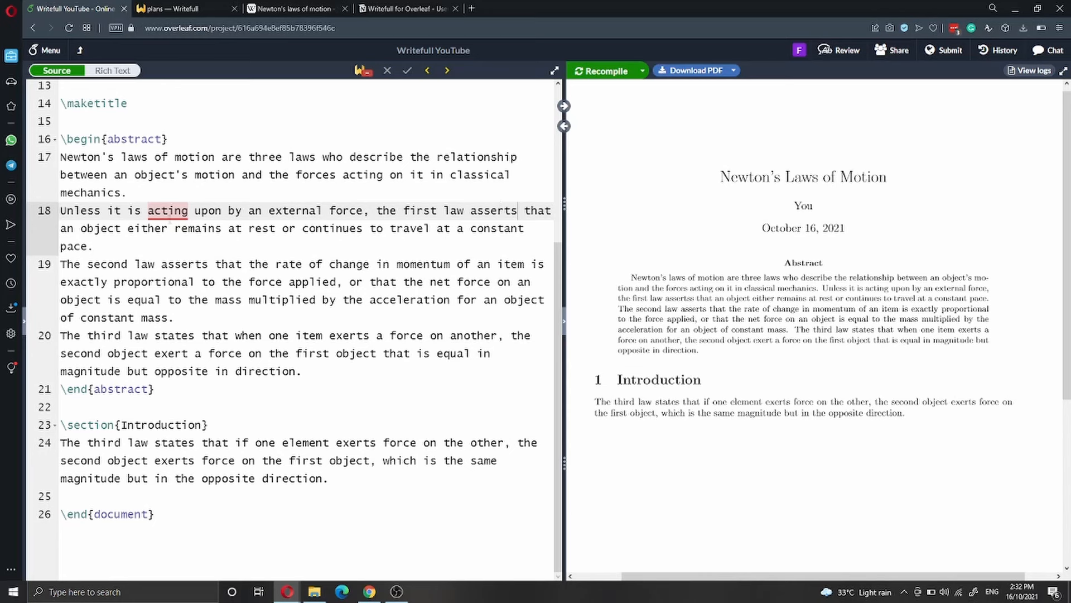
{"action": "left_click", "coordinate": [167, 210]}
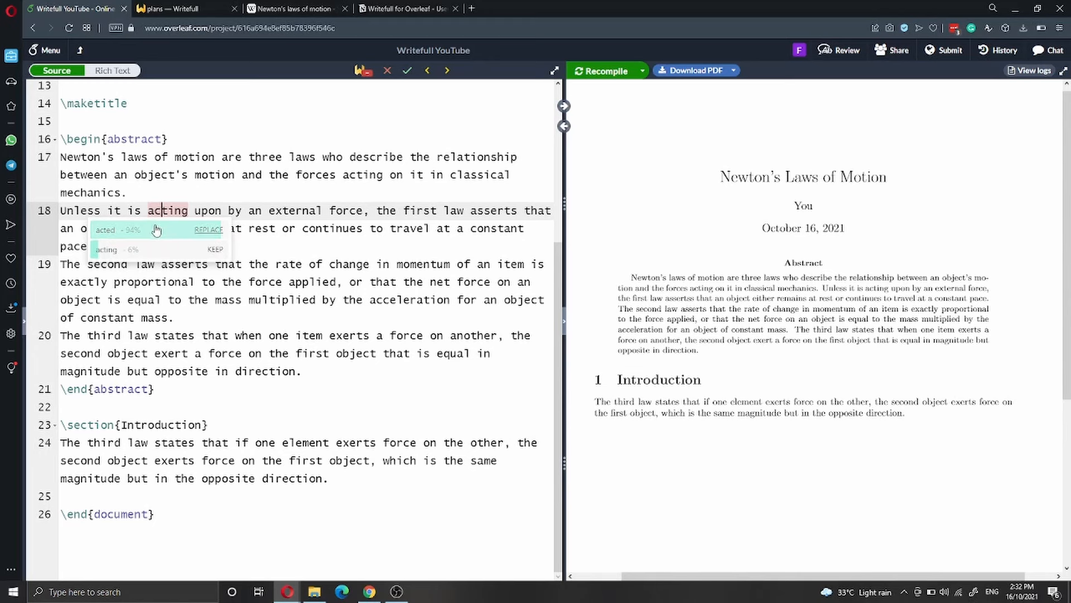
{"action": "mouse_move", "coordinate": [119, 234]}
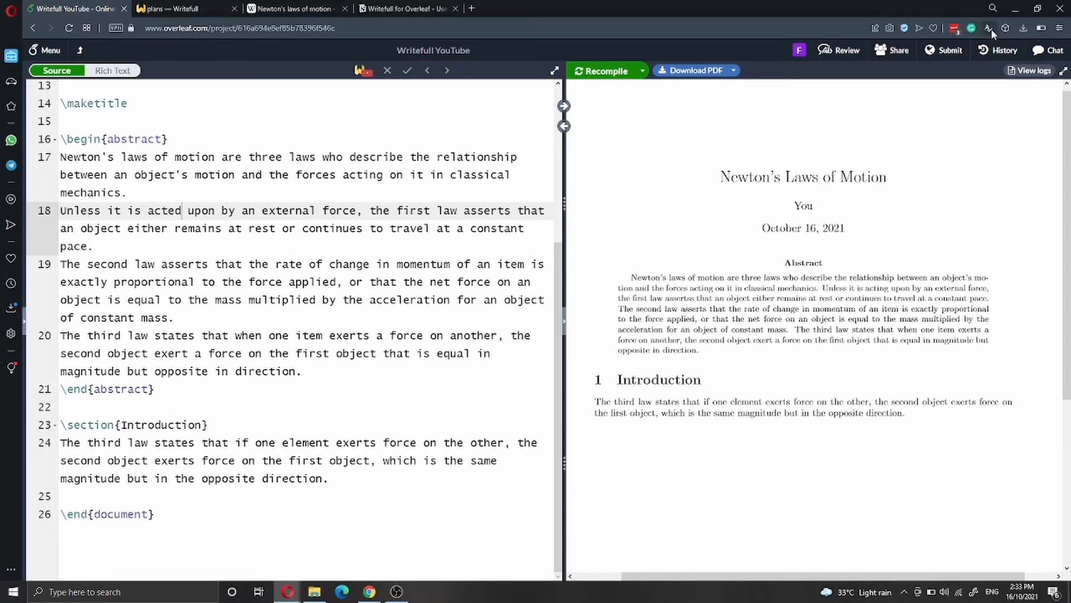
{"action": "mouse_move", "coordinate": [986, 28]}
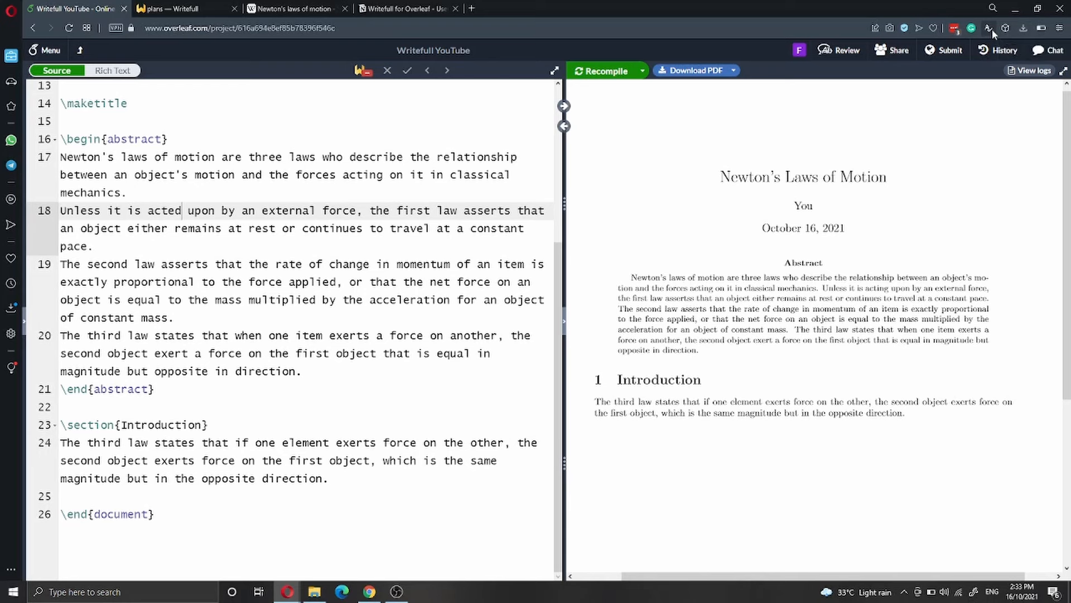
- Accept Grammarly's 'that describe' fix for 'who describe' and view Writefull's suggestions summary
{"action": "left_click", "coordinate": [988, 28]}
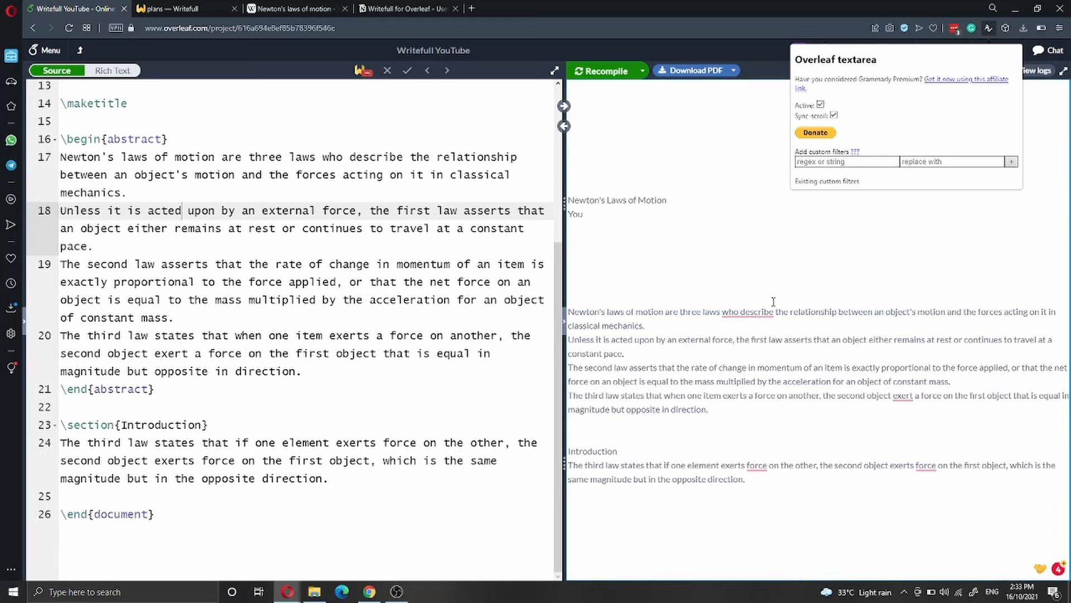
{"action": "left_click", "coordinate": [747, 311]}
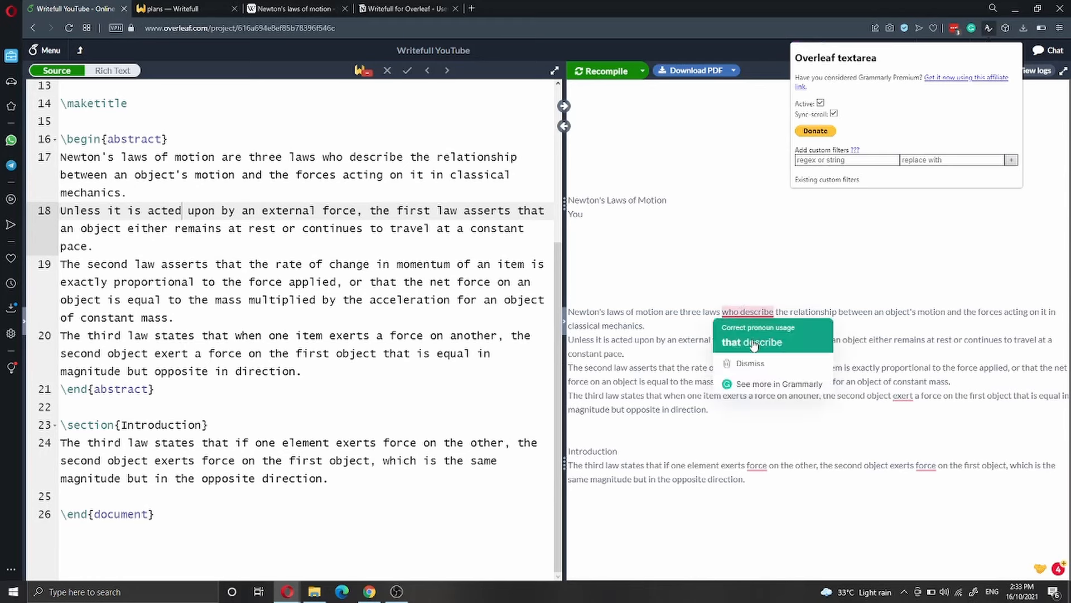
{"action": "left_click", "coordinate": [751, 342]}
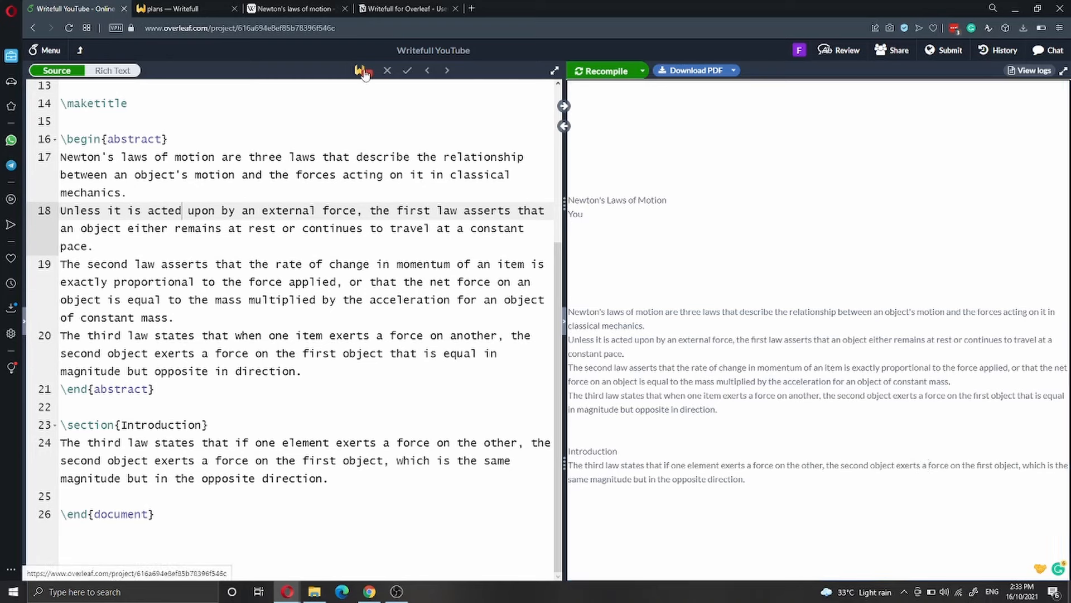
{"action": "left_click", "coordinate": [363, 72]}
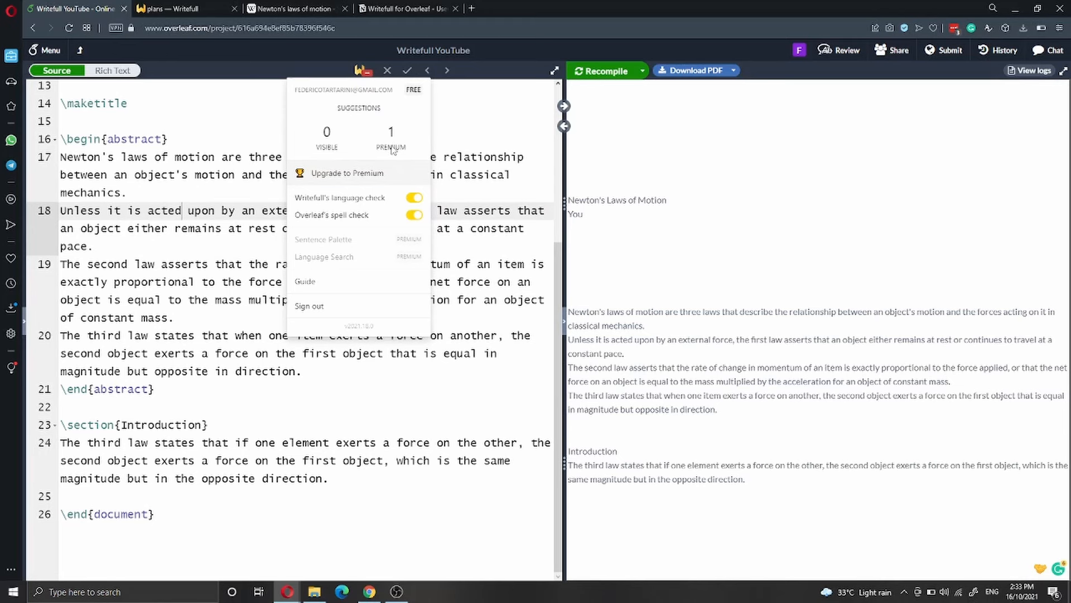
{"action": "mouse_move", "coordinate": [391, 132]}
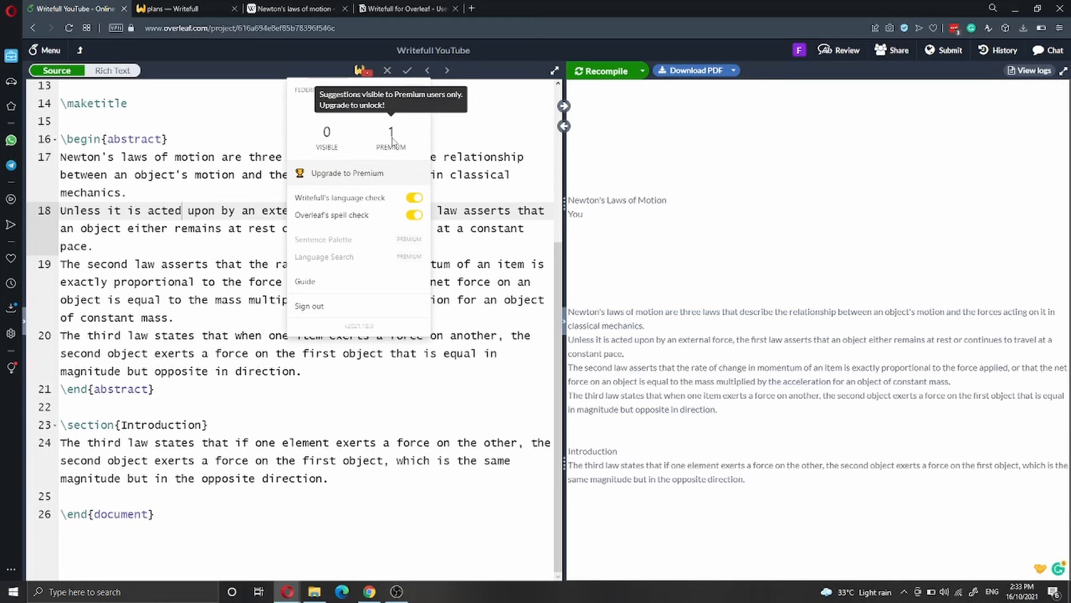
{"action": "mouse_move", "coordinate": [337, 149]}
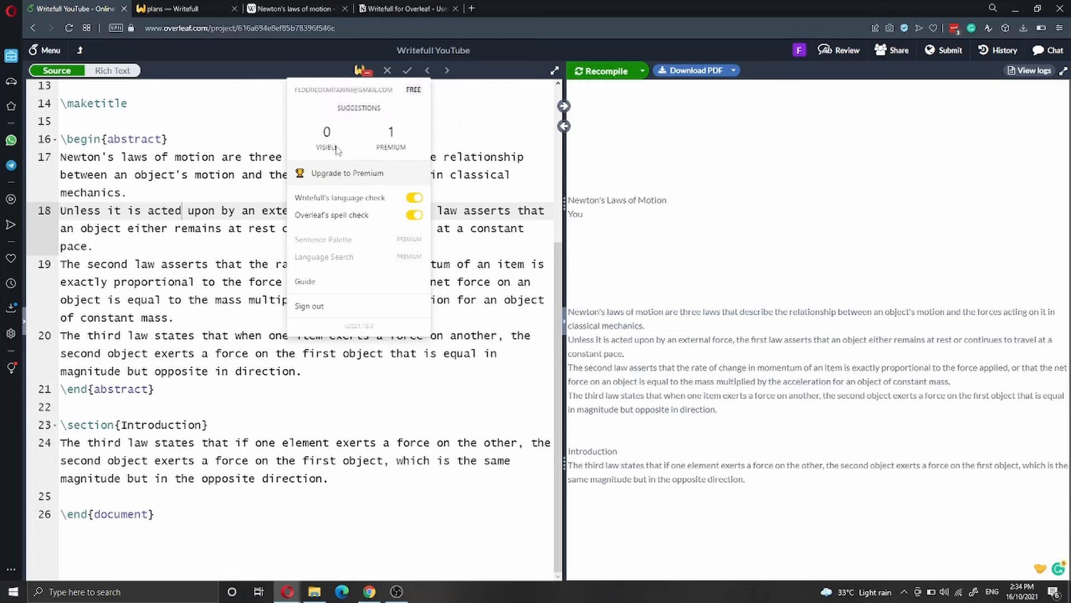
{"action": "left_click", "coordinate": [219, 441]}
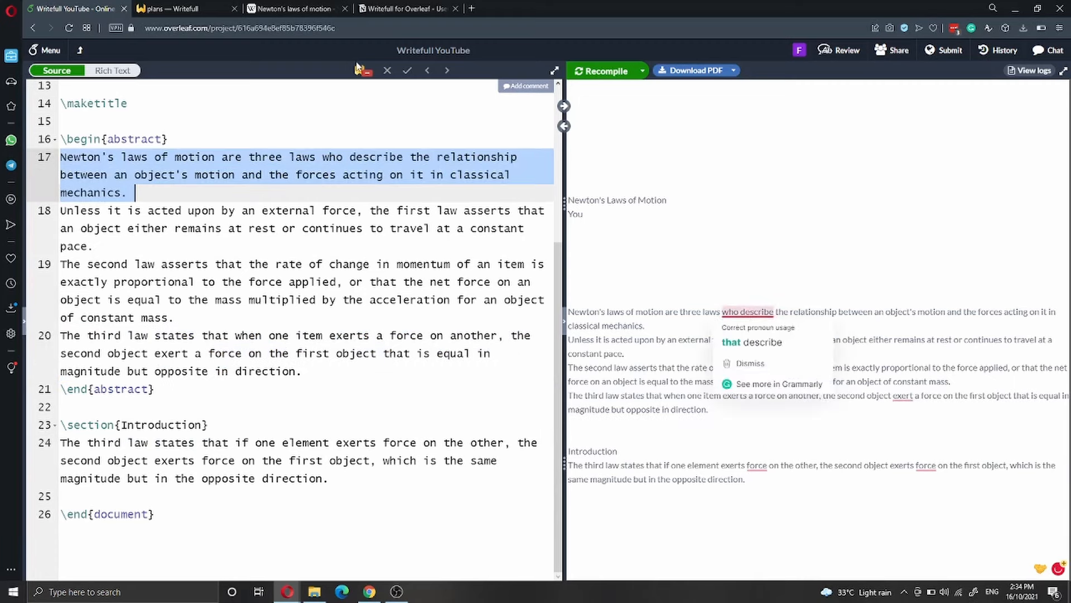
- Check Writefull's visible and premium suggestion counts for the first sentence
{"action": "left_click", "coordinate": [361, 69]}
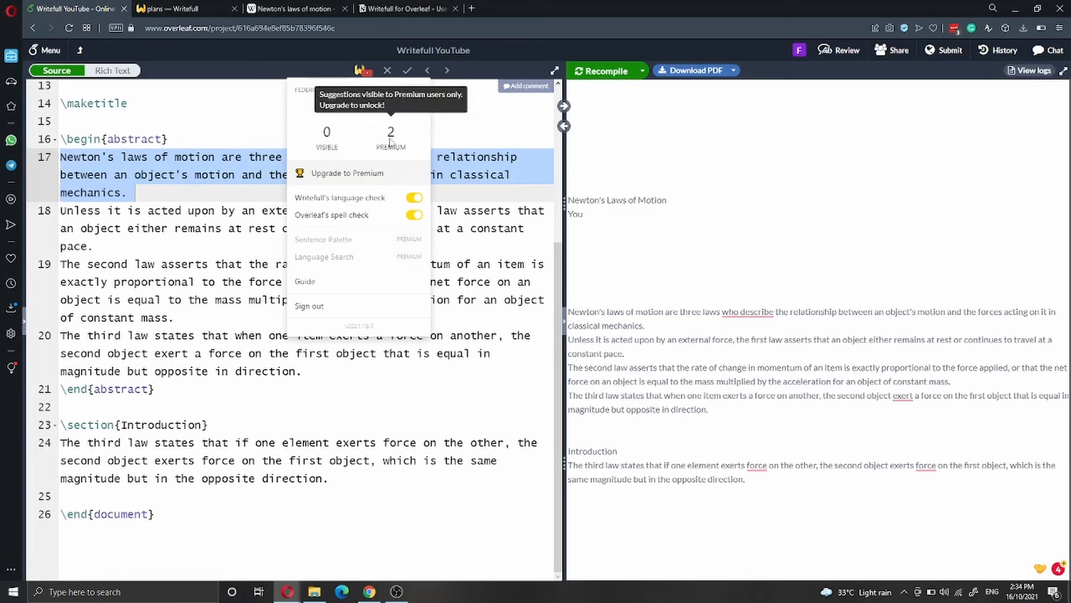
{"action": "mouse_move", "coordinate": [391, 136]}
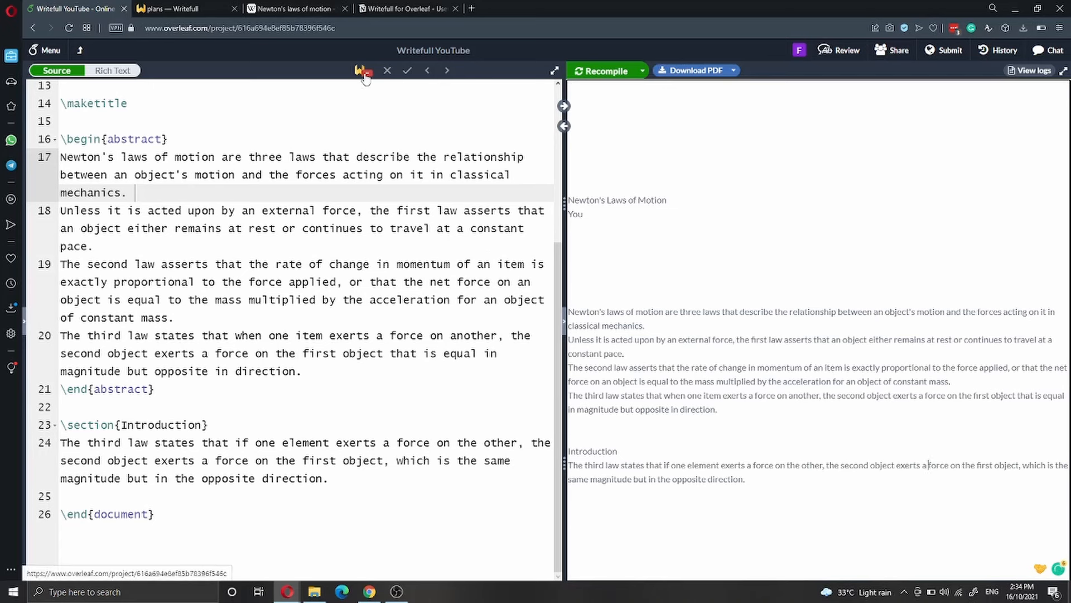
{"action": "mouse_move", "coordinate": [357, 281]}
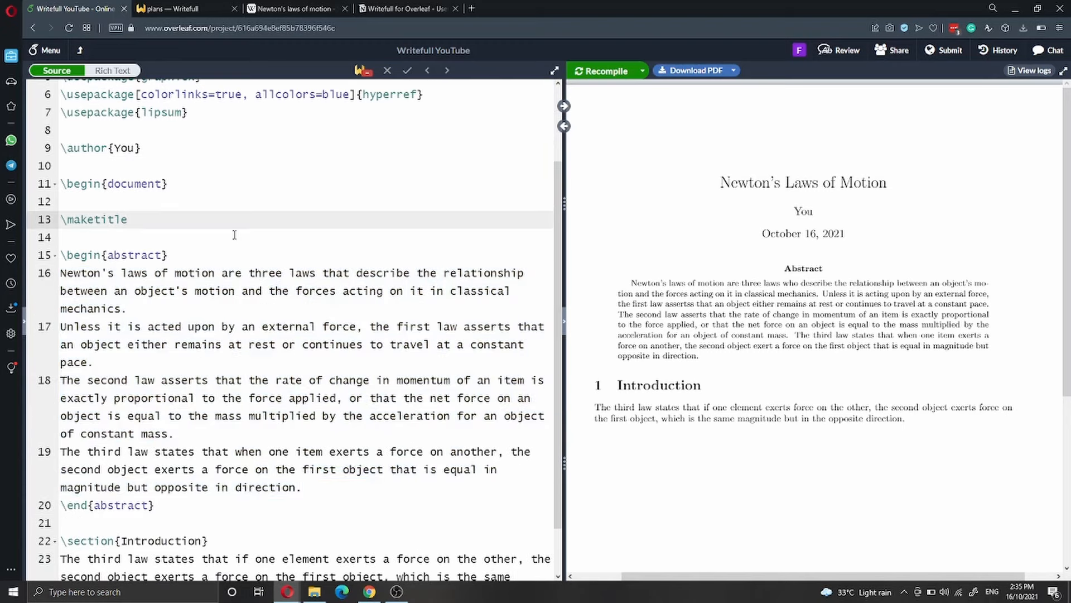
- Add \maketitleforreal and extend the title to 'Newton's Laws of Motion and Its Applications in Mechanics'
{"action": "type", "text": "\\"}
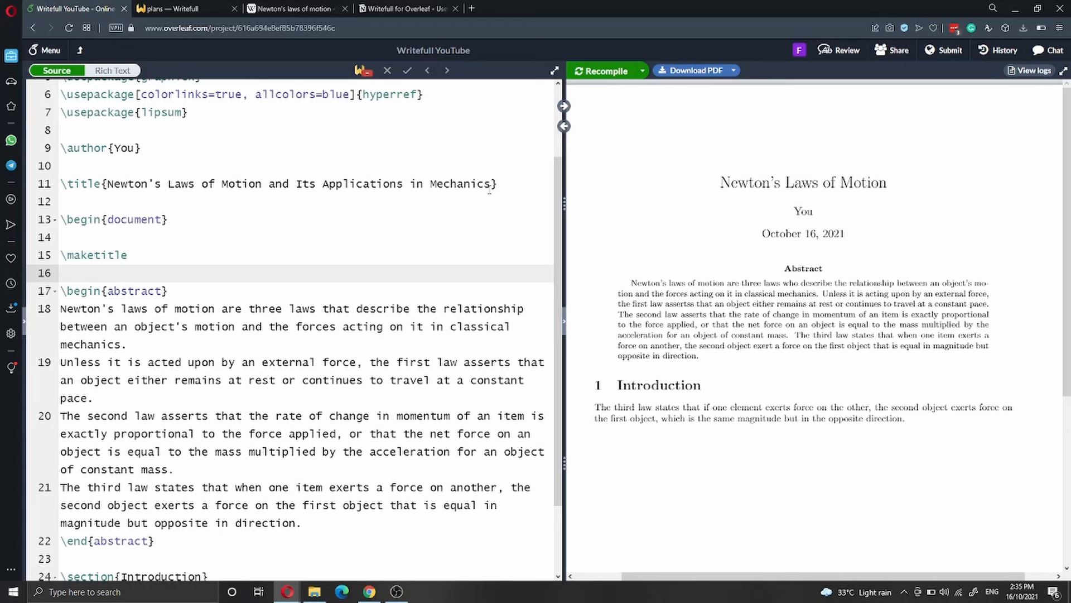
{"action": "key", "text": "enter"}
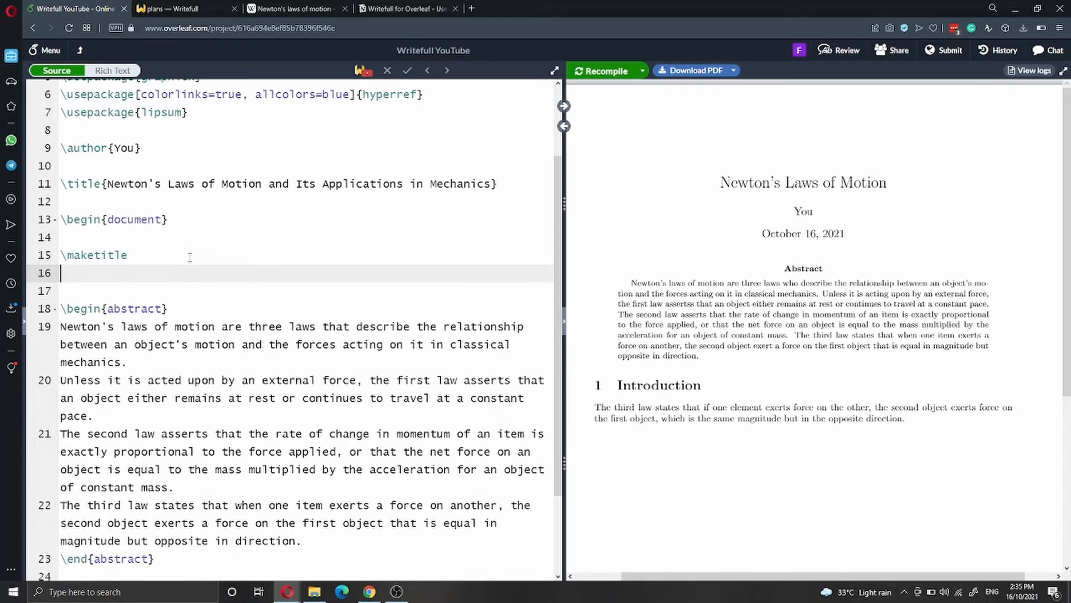
{"action": "type", "text": "\\maketitleforreal"}
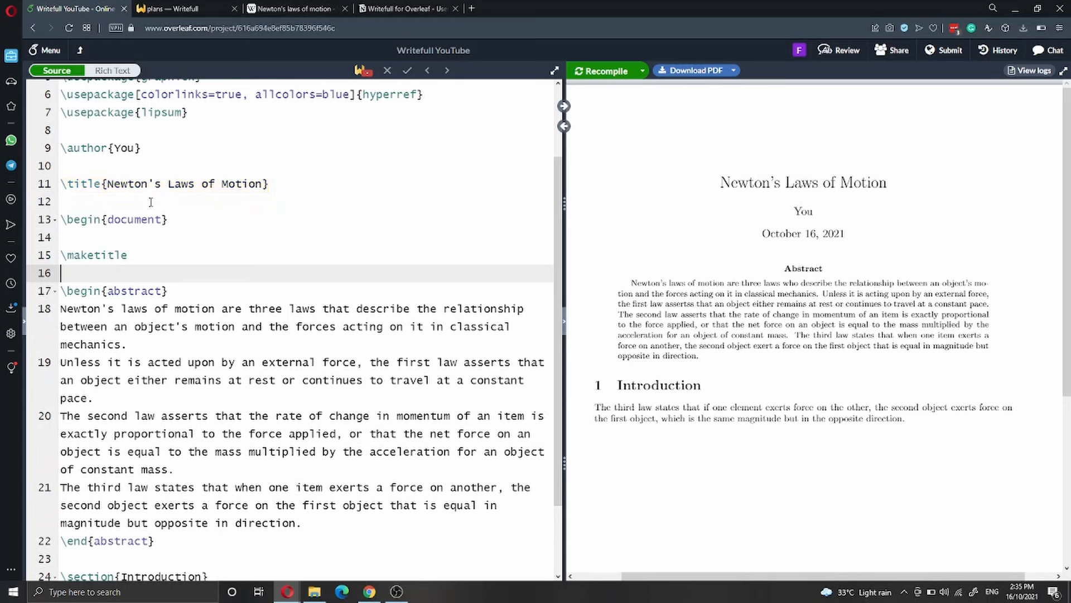
{"action": "type", "text": "and Its Applications in Mechanics"}
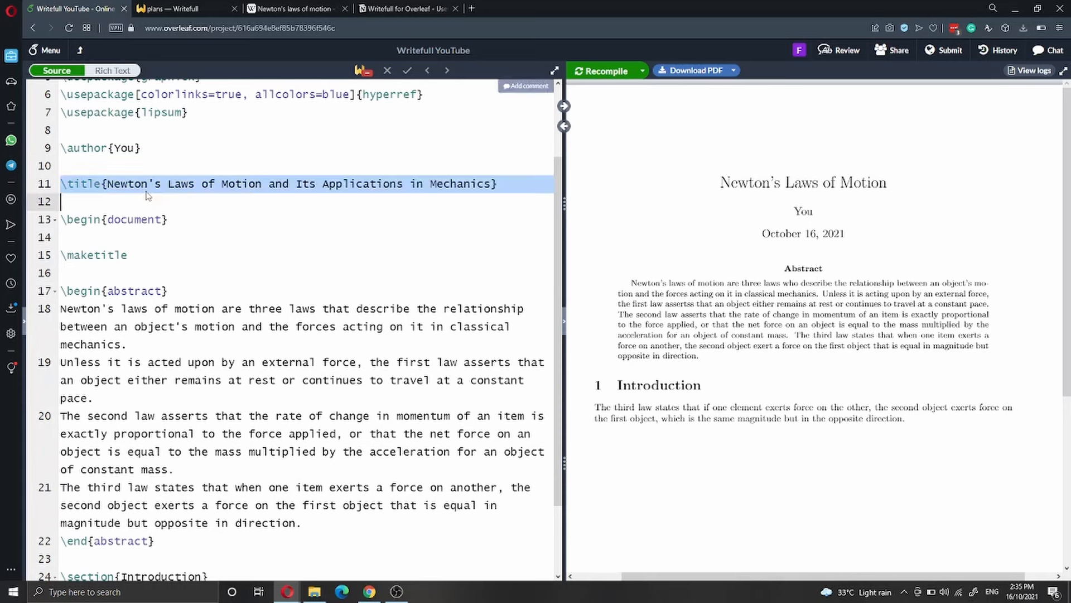
{"action": "mouse_move", "coordinate": [180, 218]}
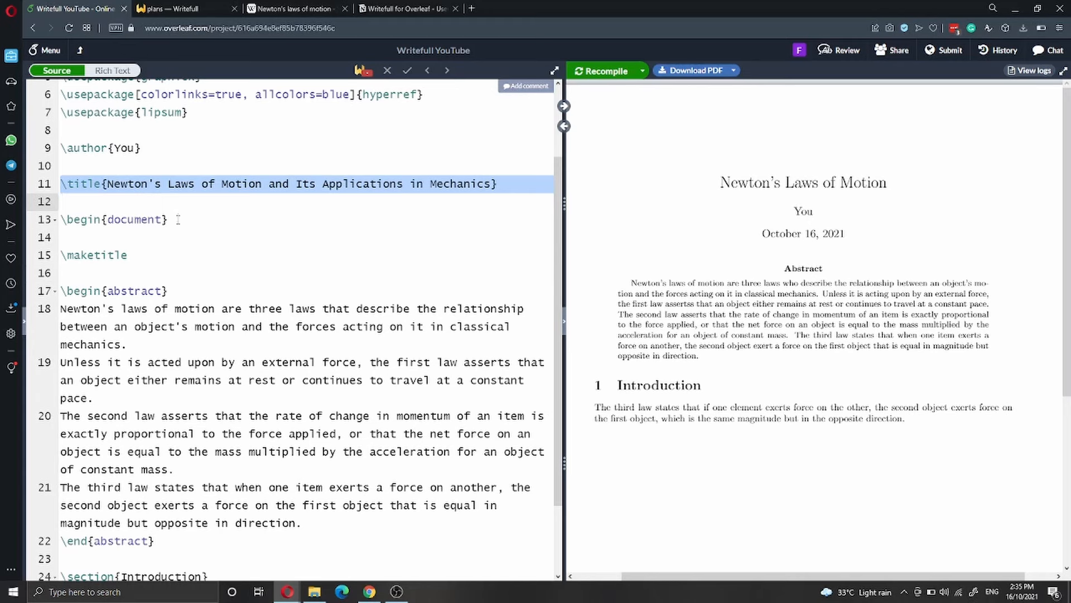
{"action": "left_click", "coordinate": [62, 201]}
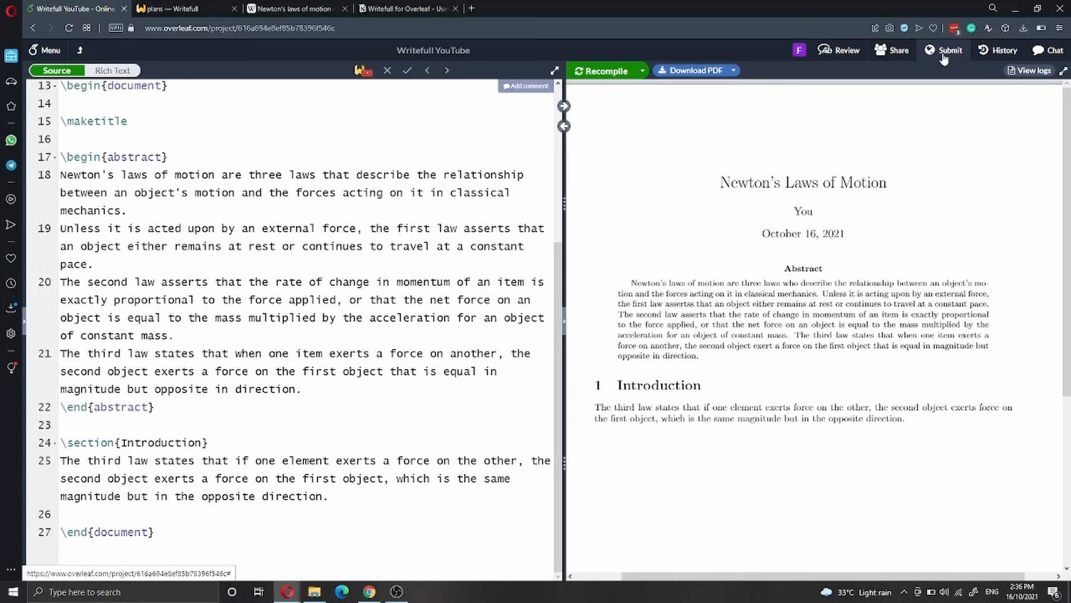
{"action": "mouse_move", "coordinate": [941, 63]}
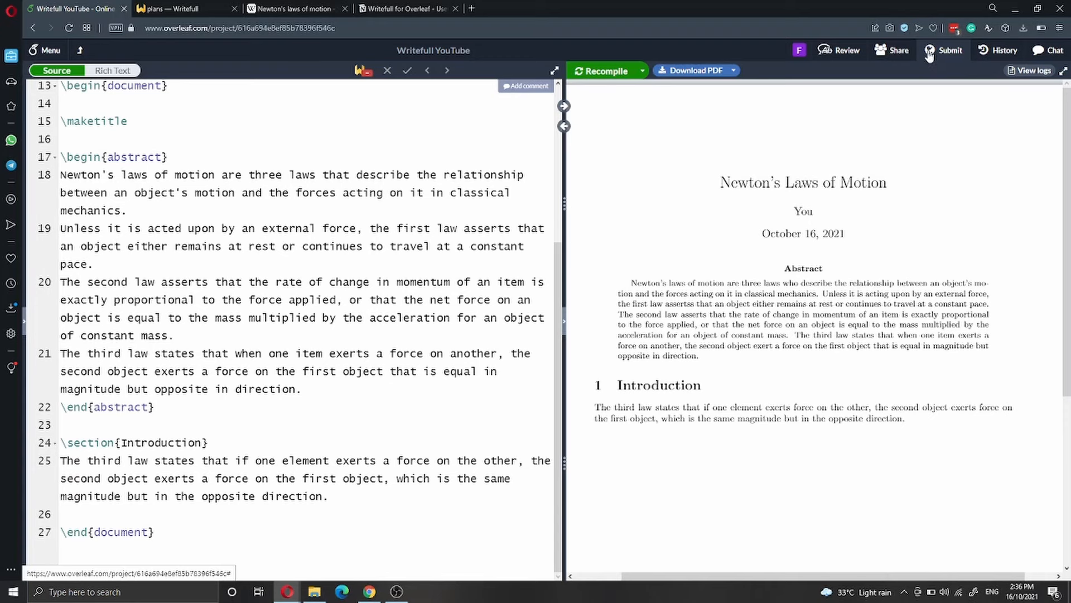
{"action": "scroll", "scroll_direction": "down", "scroll_amount": 3}
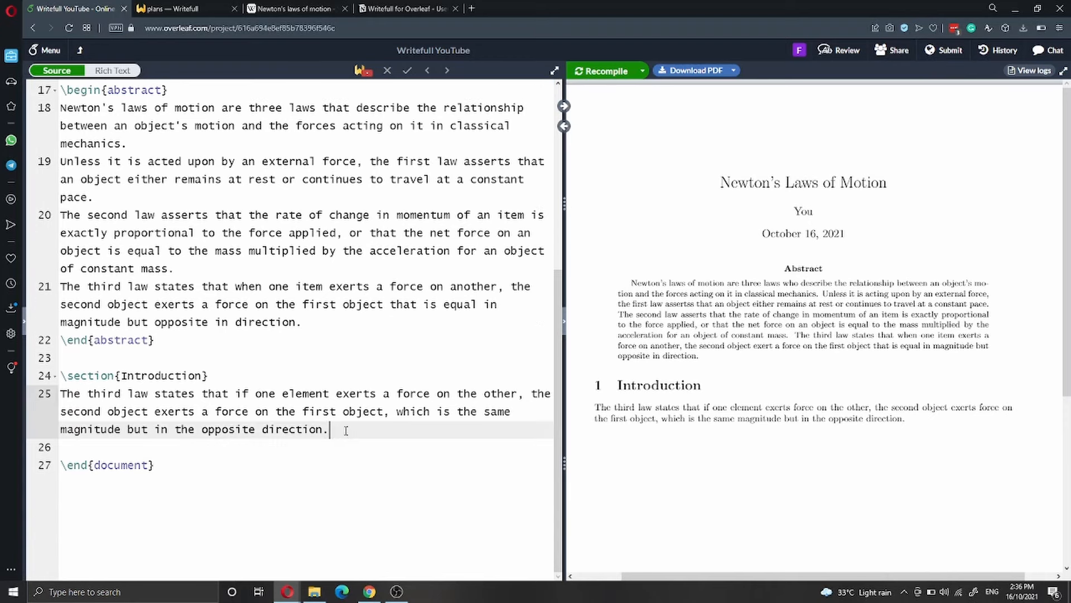
- Select the opening sentence of Newton's second law in the Wikipedia article
{"action": "left_click", "coordinate": [294, 7]}
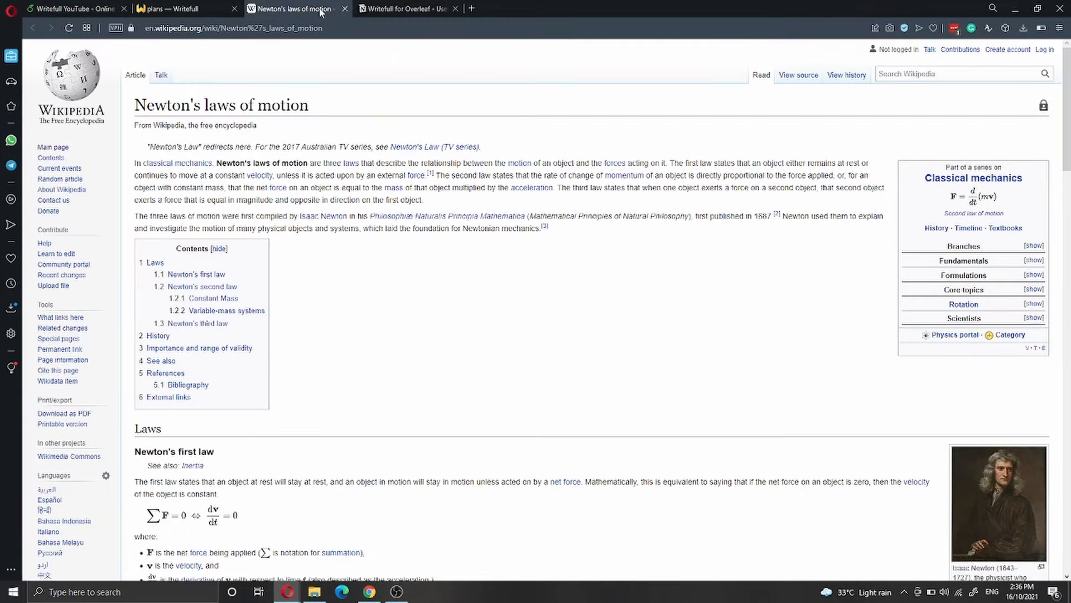
{"action": "scroll", "scroll_direction": "down", "scroll_amount": 3}
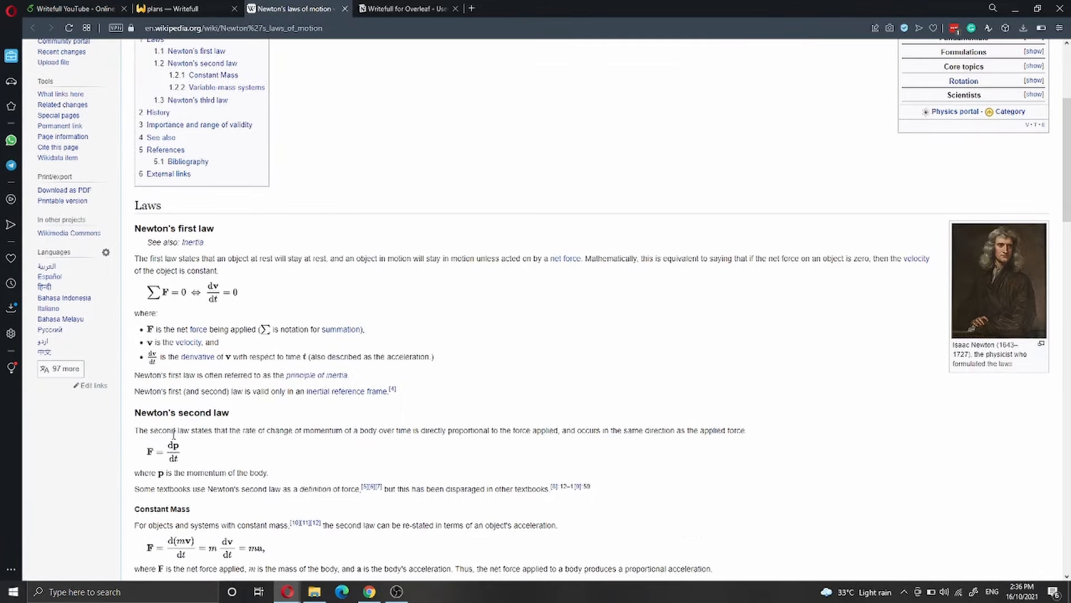
{"action": "left_click_drag", "start_coordinate": [134, 429], "coordinate": [757, 430]}
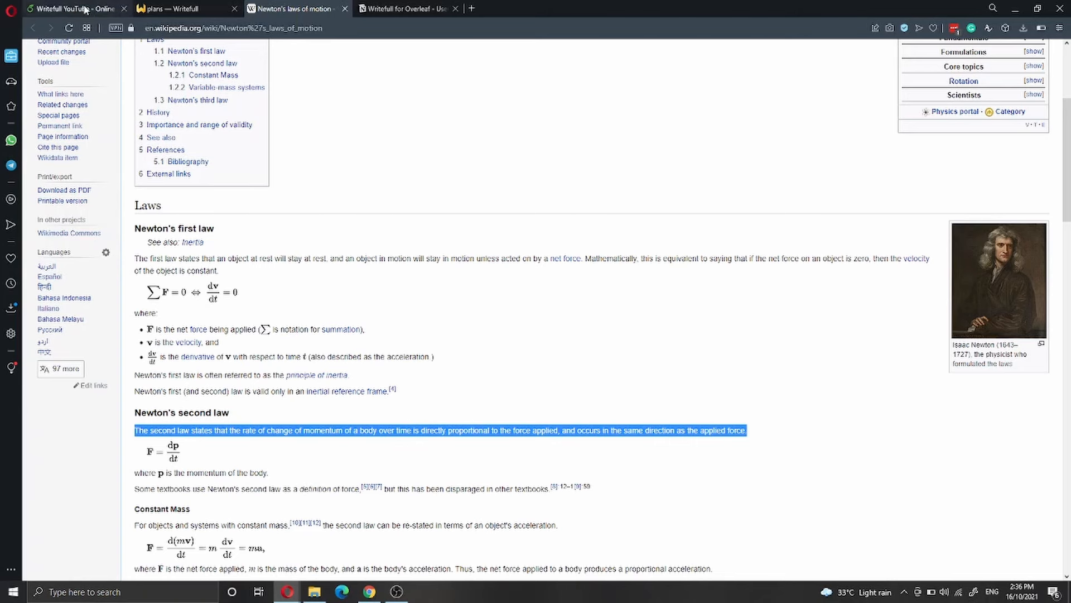
- Insert a \paraphrase{} of the Wikipedia second-law sentence after the Introduction, comparing against the pasted original
{"action": "left_click", "coordinate": [403, 8]}
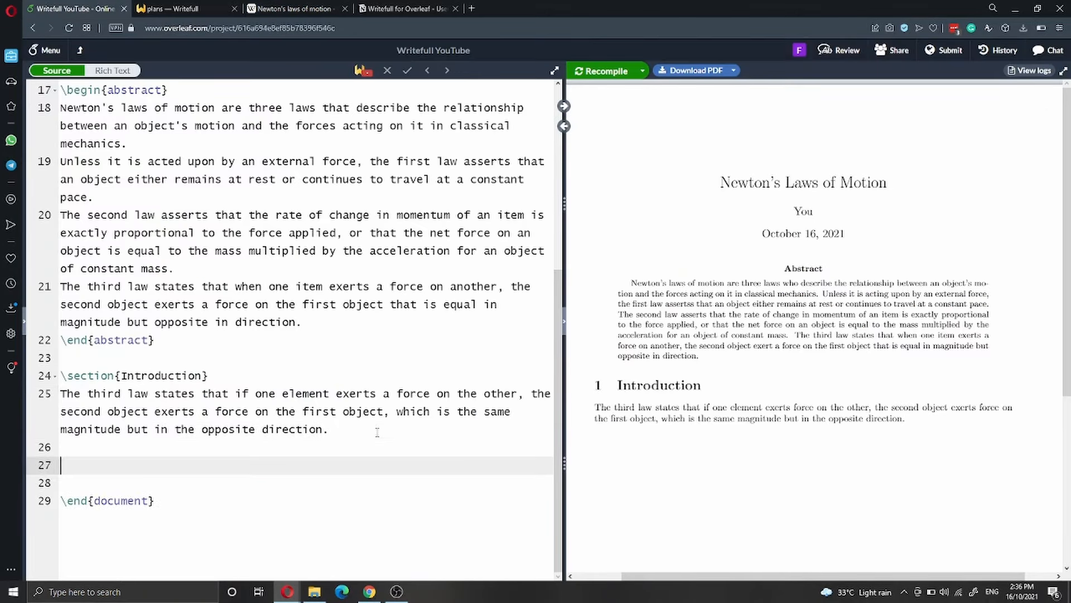
{"action": "type", "text": "\\"}
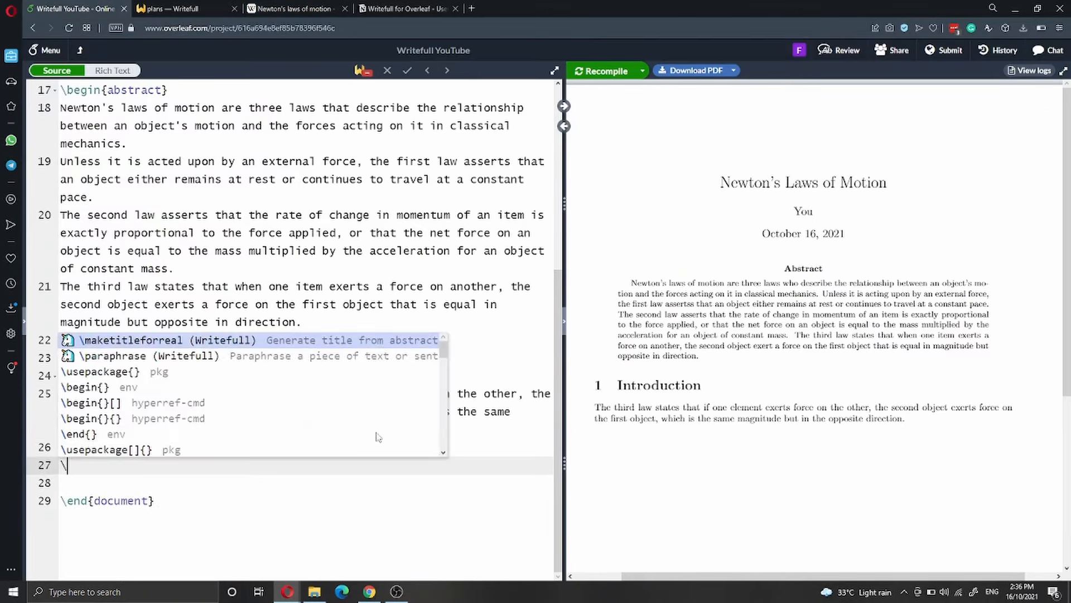
{"action": "type", "text": "p"}
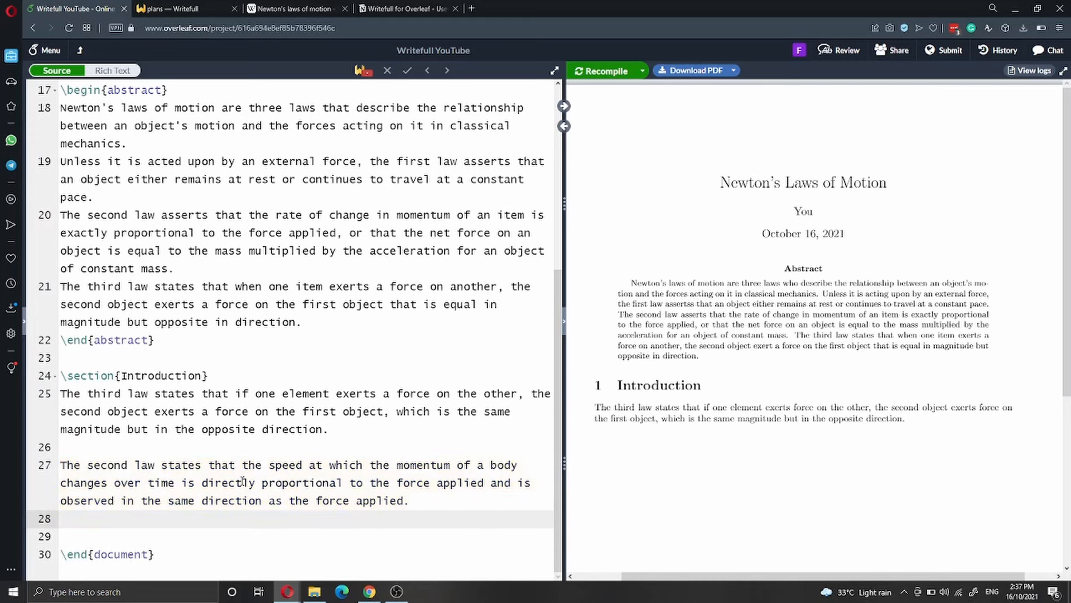
{"action": "left_click", "coordinate": [293, 8]}
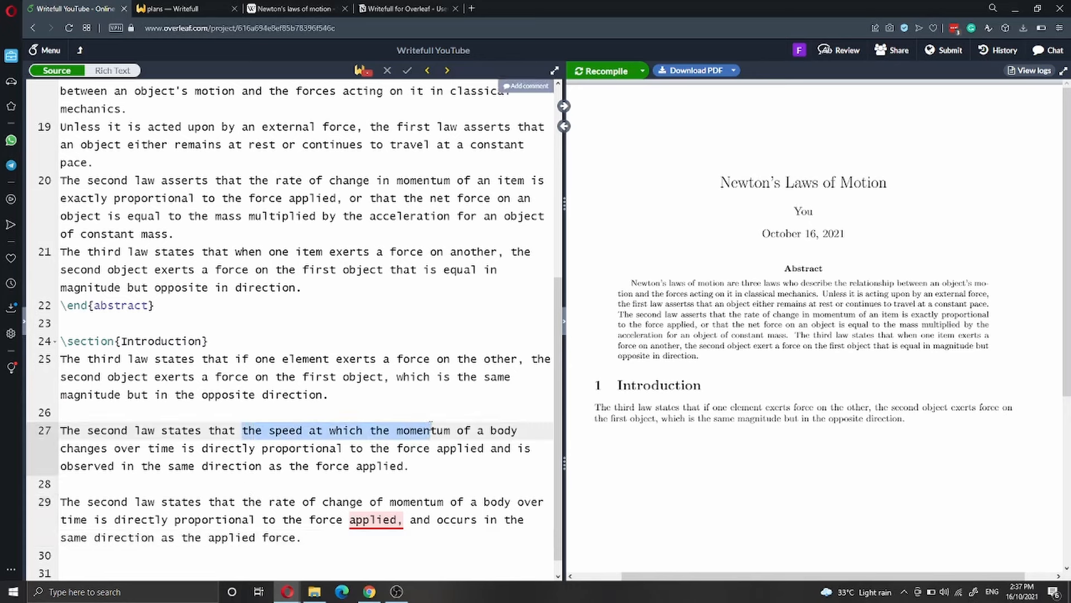
{"action": "left_click", "coordinate": [430, 431]}
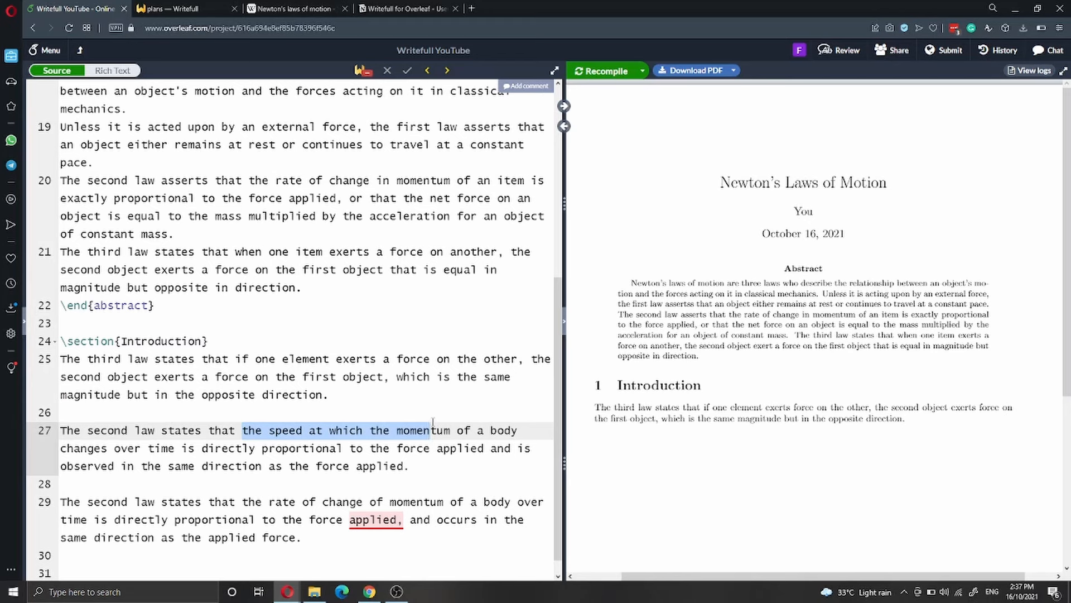
{"action": "left_click", "coordinate": [431, 430]}
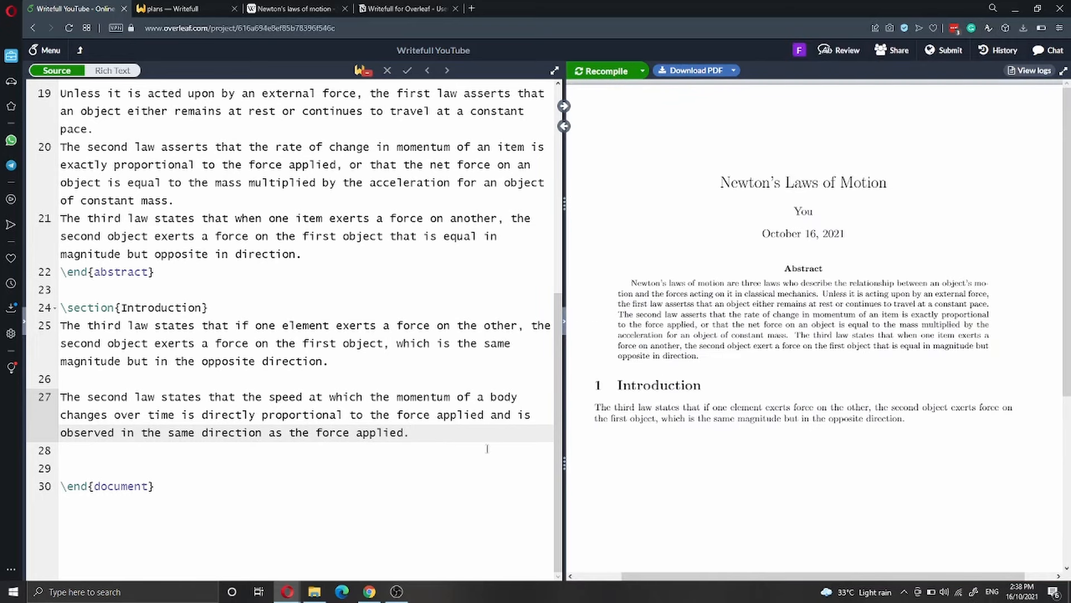
- Add a \paraphrase[h] command on line 29 set to the high level
{"action": "type", "text": "\\paraphrase["}
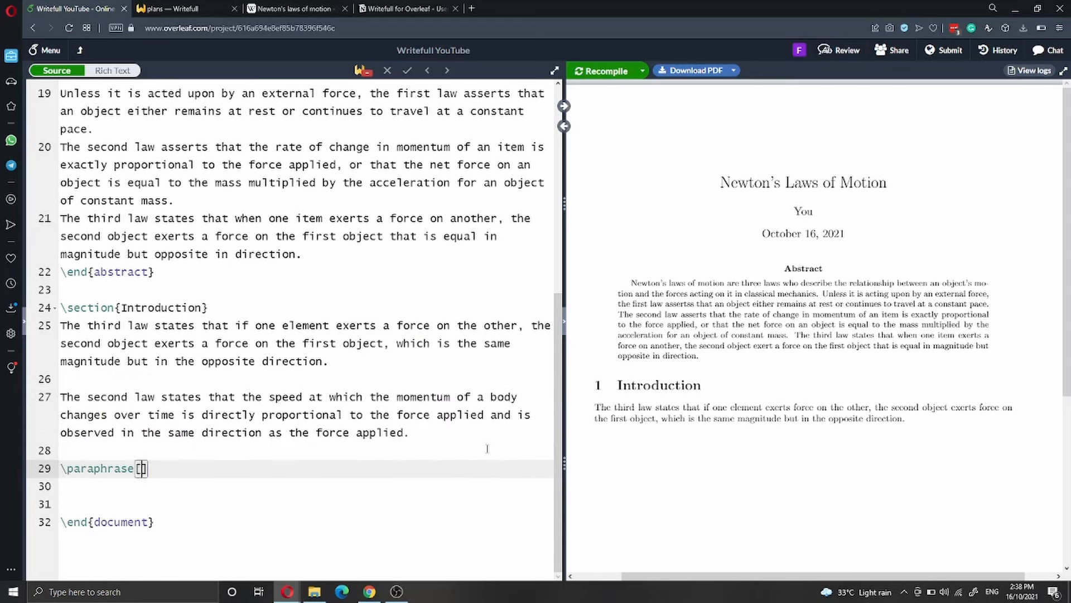
{"action": "type", "text": "h"}
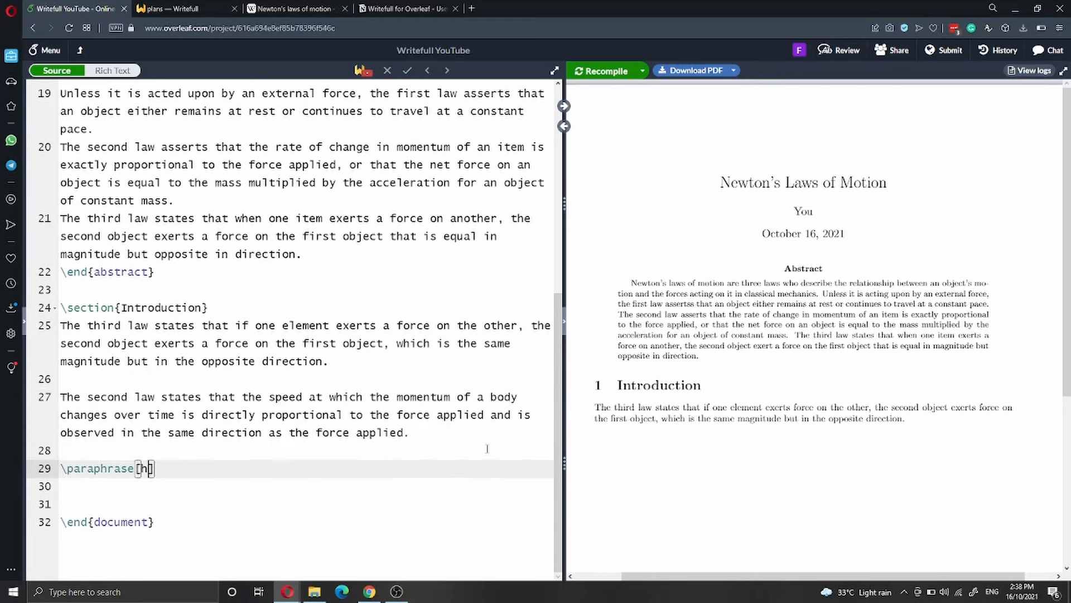
{"action": "key", "text": "Backspace"}
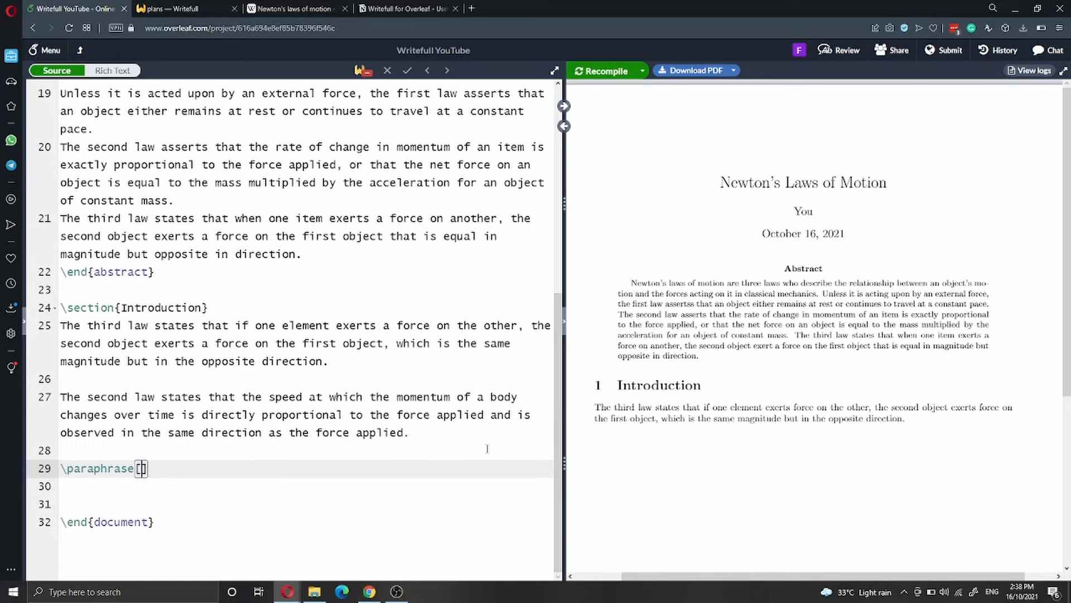
{"action": "type", "text": "h"}
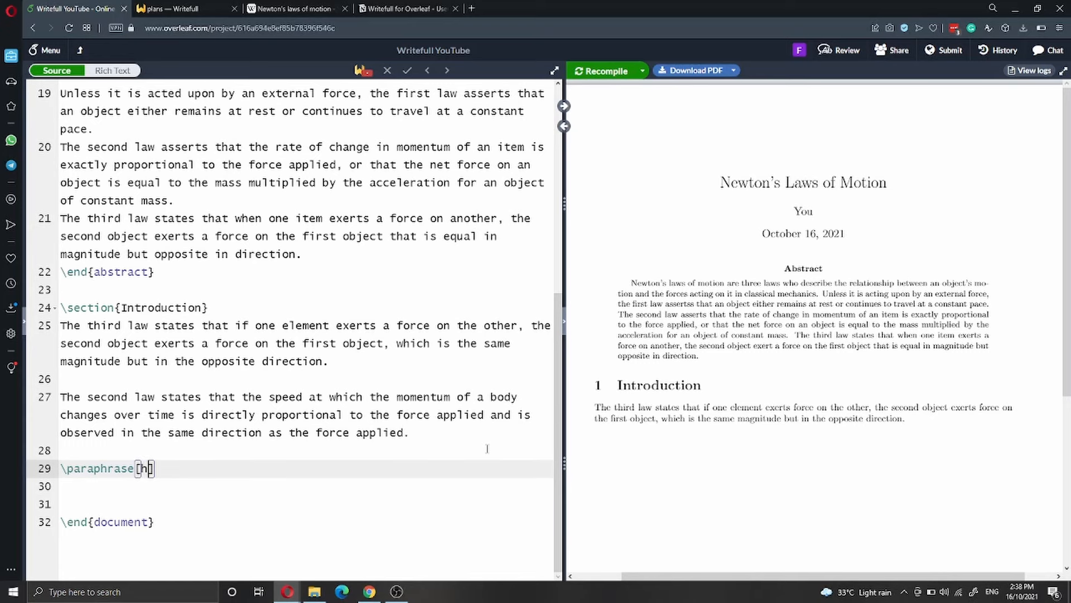
{"action": "left_click", "coordinate": [406, 8]}
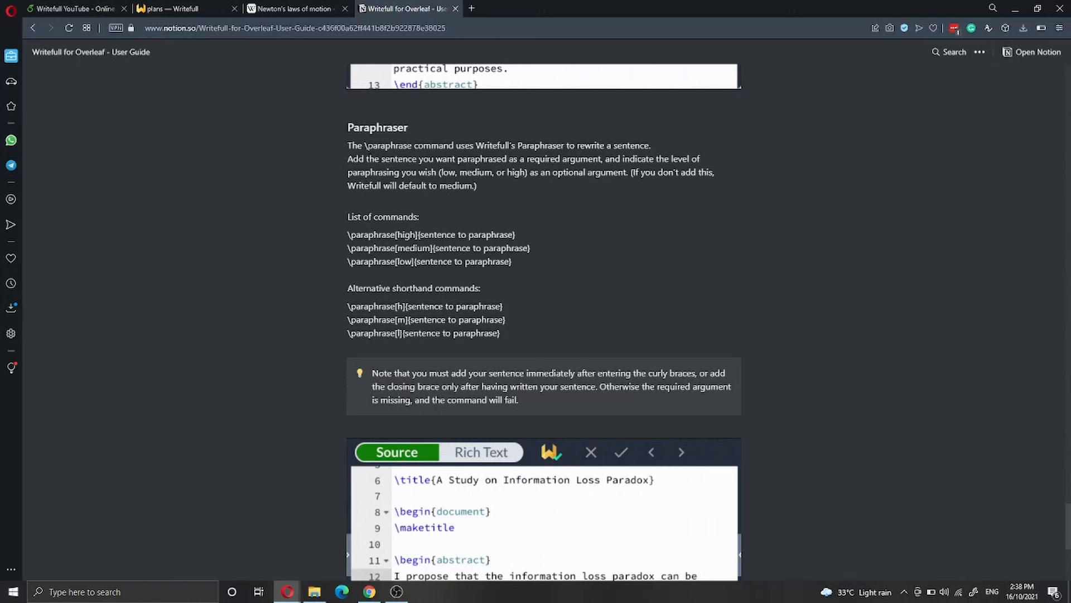
- View the Paraphraser section listing the high, medium and low paraphrase commands
{"action": "left_click_drag", "start_coordinate": [620, 158], "coordinate": [476, 185]}
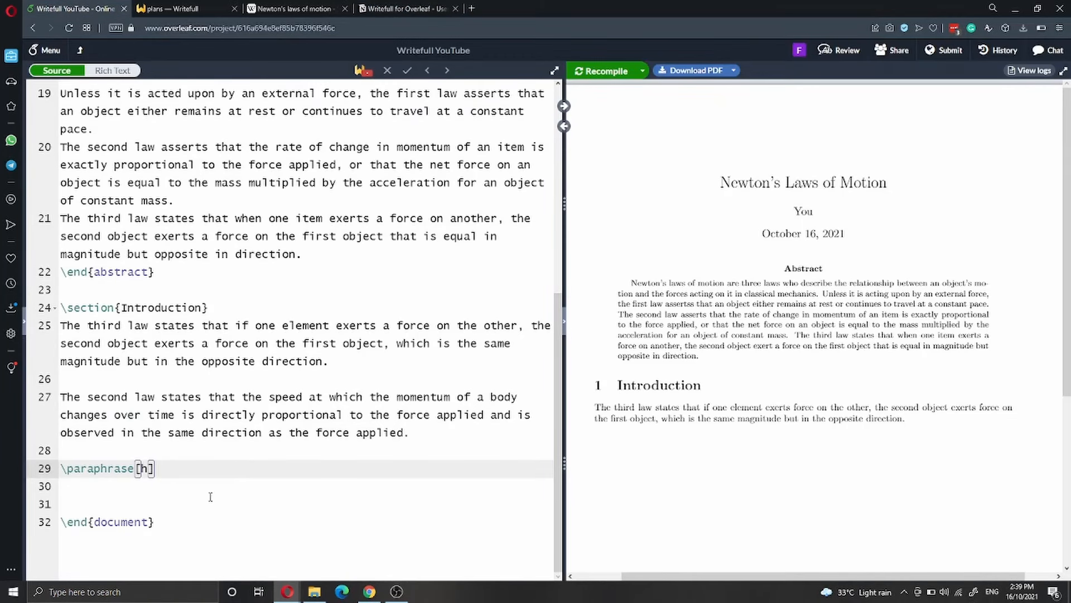
- Enter the paraphrased second-law sentence 'The second law states that the rate of change of momentum...' on line 29
{"action": "type", "text": "{}"}
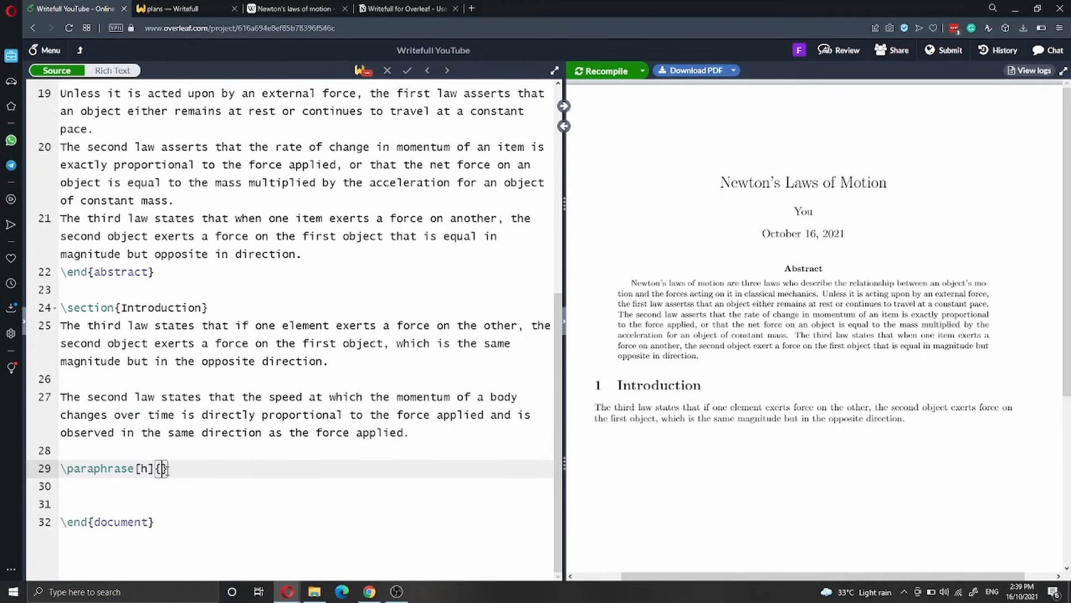
{"action": "type", "text": "The second law states that the rate of change of momentum of a body over time is directly proportional to the force applied, and occurs in the same direction as the applied force."}
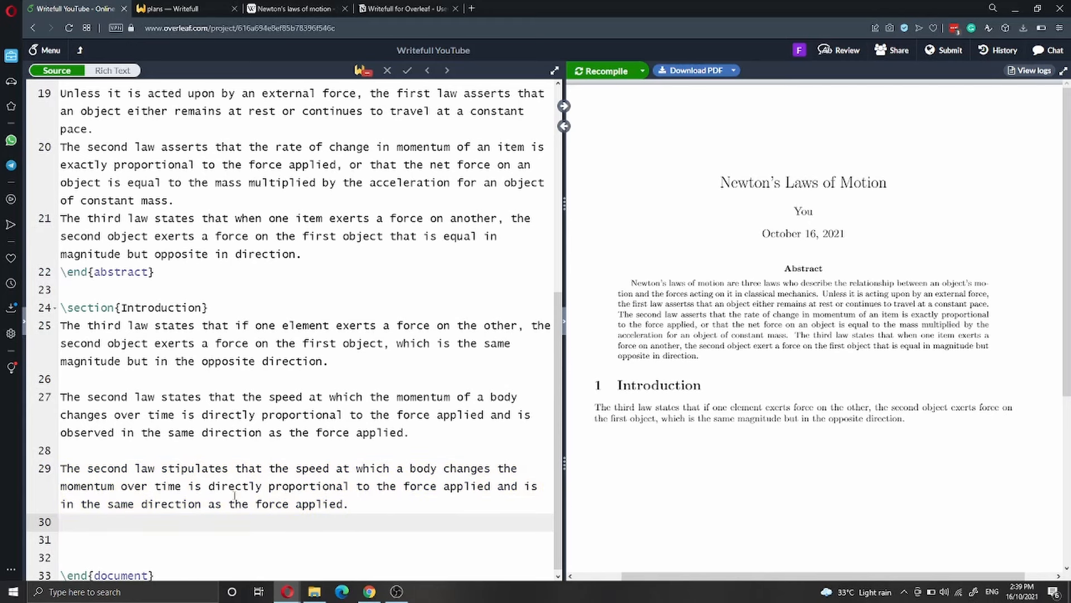
{"action": "left_click", "coordinate": [61, 522]}
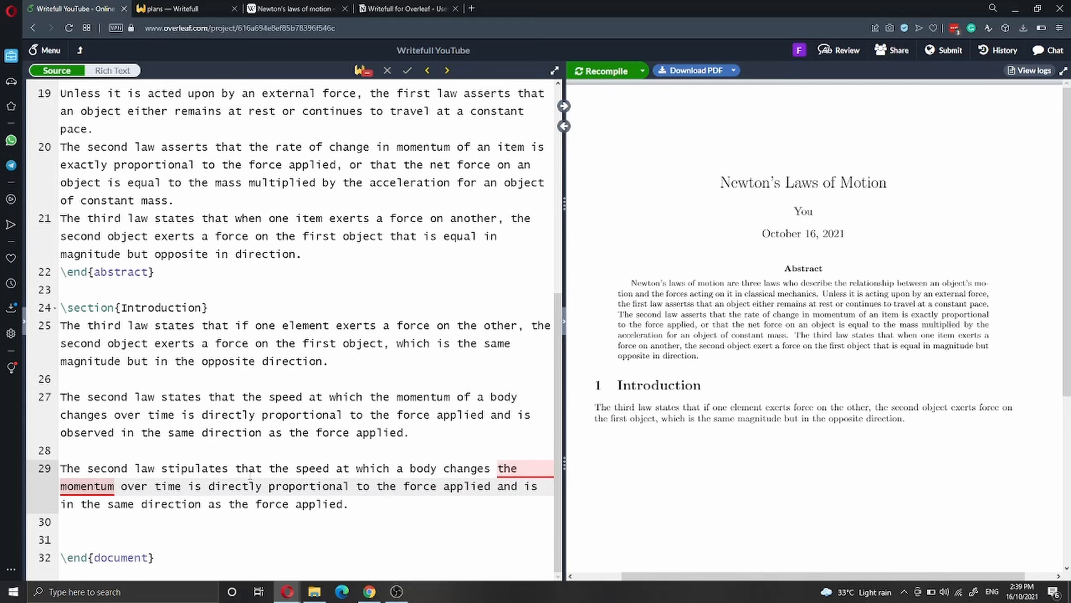
- Accept Writefull's suggestion replacing 'the momentum' with 'momentum' on line 29
{"action": "left_click", "coordinate": [506, 468]}
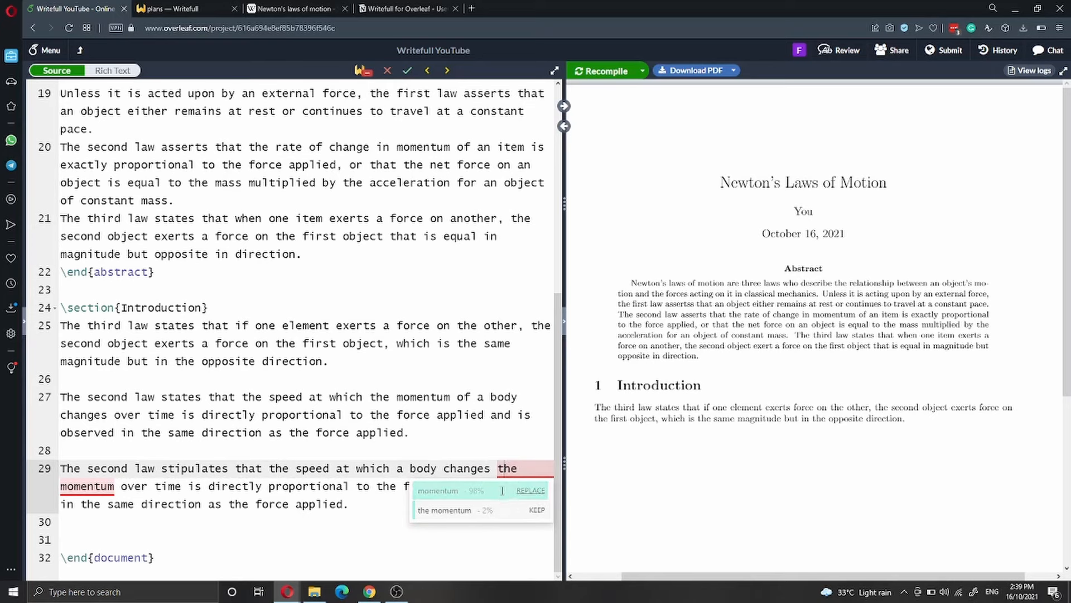
{"action": "left_click", "coordinate": [532, 490]}
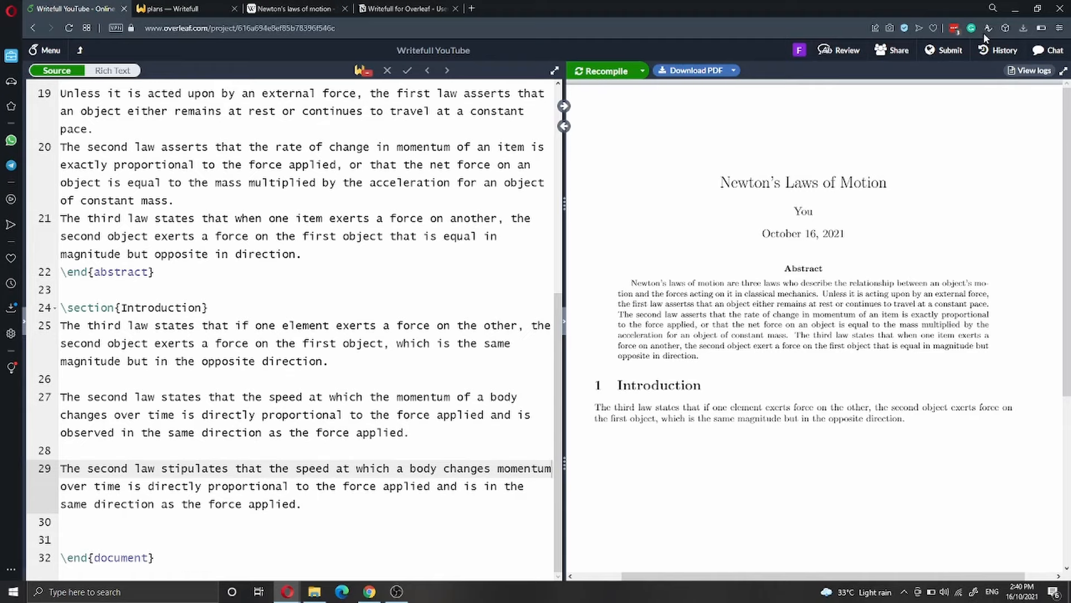
- Show the Overleaf textarea extension settings and scroll through the plain-text copy of the paper
{"action": "left_click", "coordinate": [985, 28]}
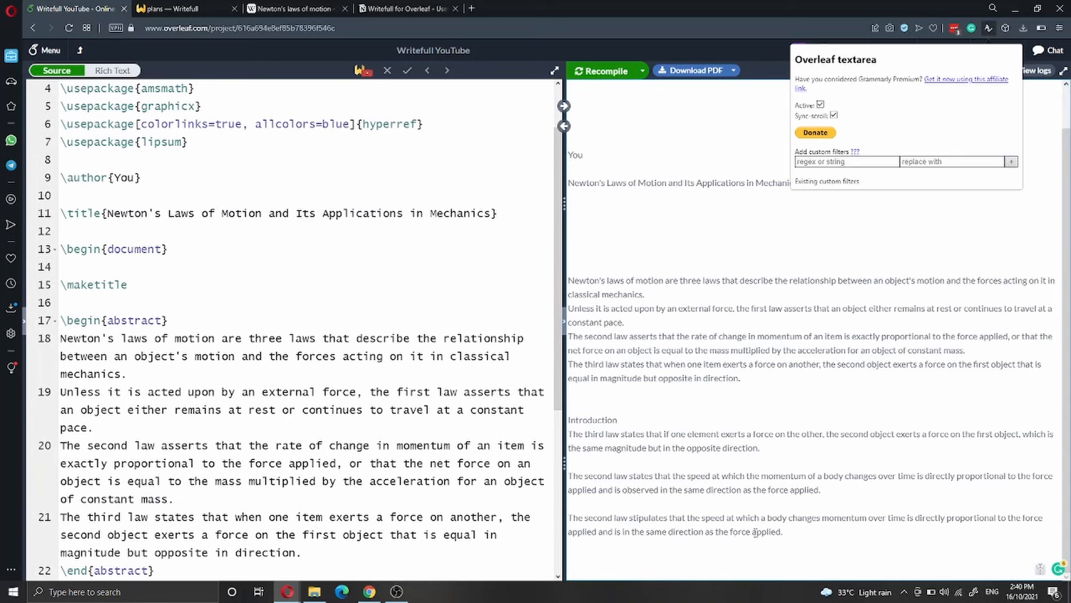
{"action": "scroll", "scroll_direction": "down", "scroll_amount": 3}
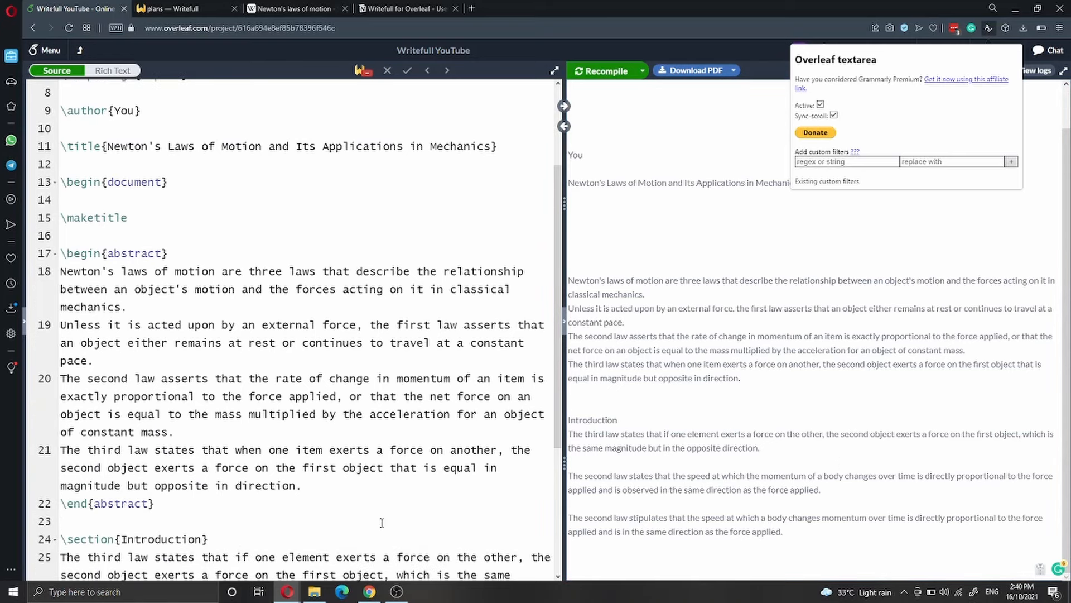
{"action": "scroll", "scroll_direction": "down", "scroll_amount": 3}
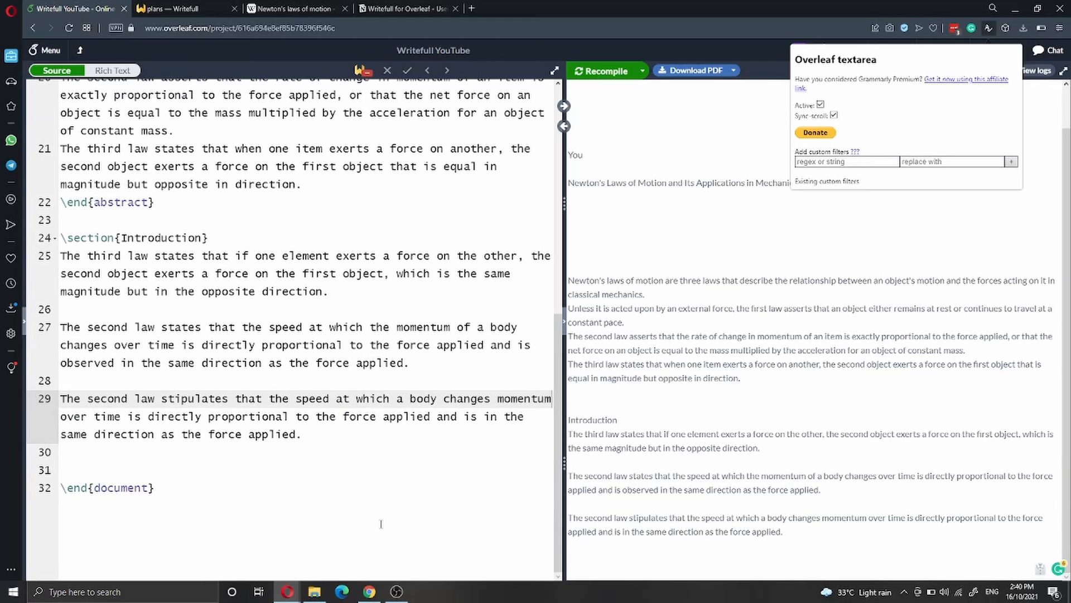
{"action": "mouse_move", "coordinate": [369, 591]}
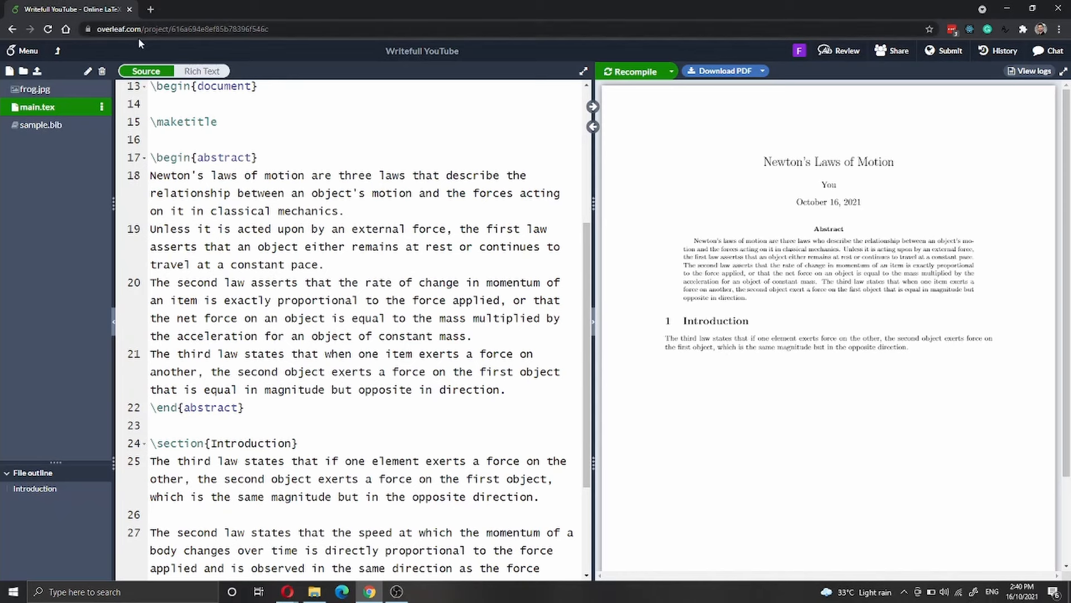
{"action": "mouse_move", "coordinate": [138, 43]}
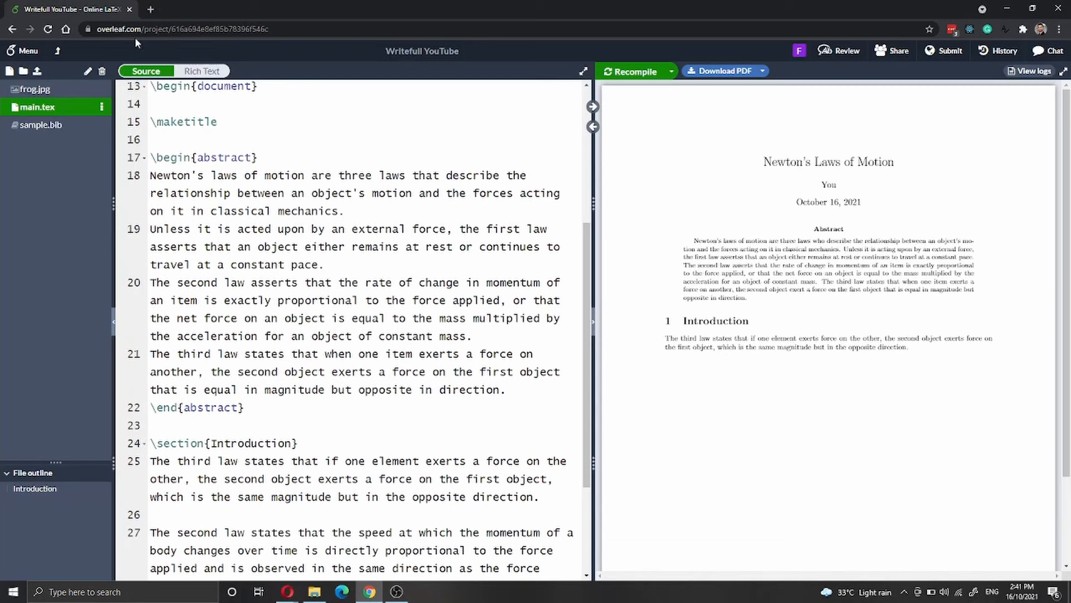
{"action": "mouse_move", "coordinate": [135, 42]}
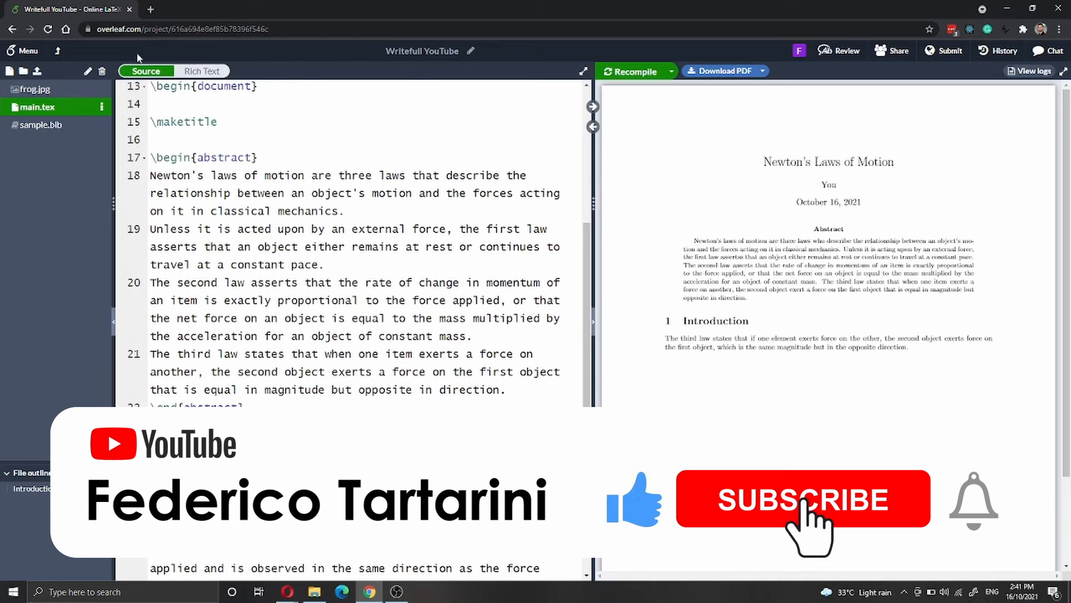
- Start a new browser tab for a Google search on 'writefull extension'
{"action": "left_click", "coordinate": [802, 498]}
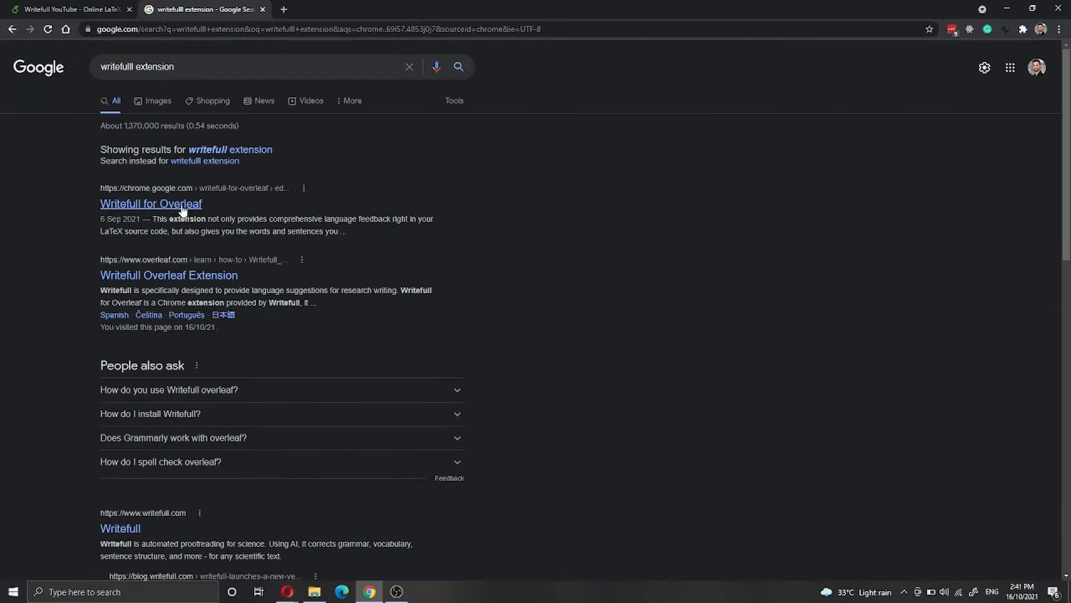
- Install Writefull for Overleaf from the Chrome Web Store and return to the Overleaf project
{"action": "left_click", "coordinate": [151, 203]}
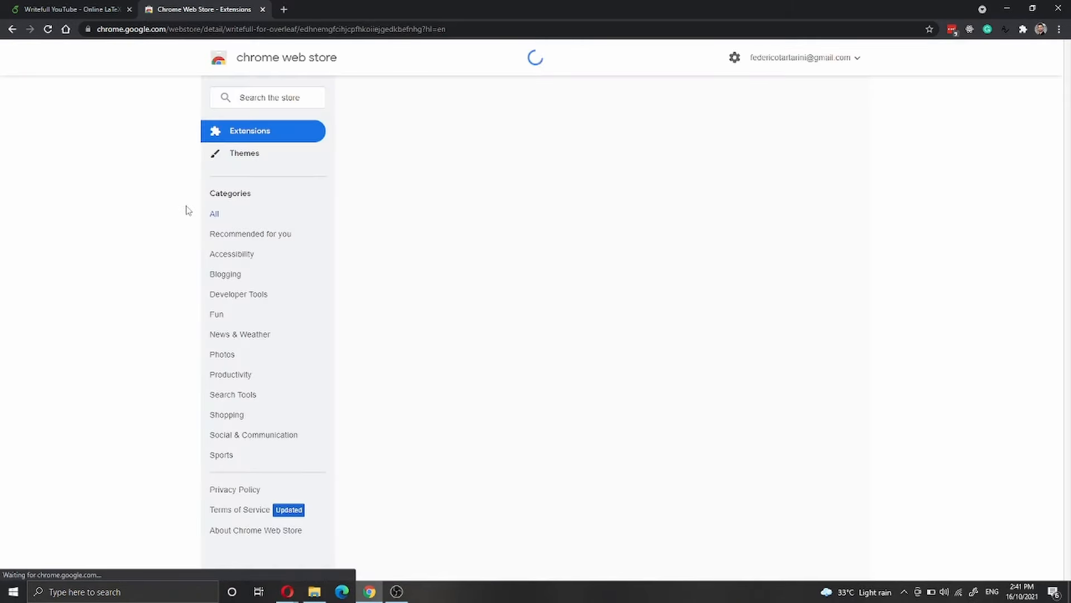
{"action": "left_click", "coordinate": [774, 135]}
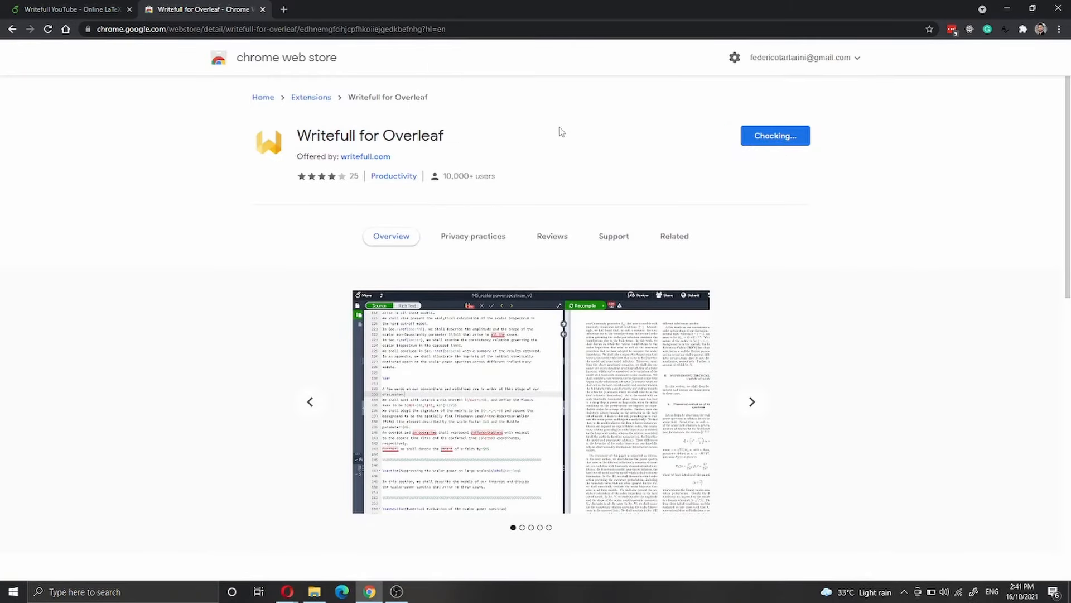
{"action": "left_click", "coordinate": [774, 135]}
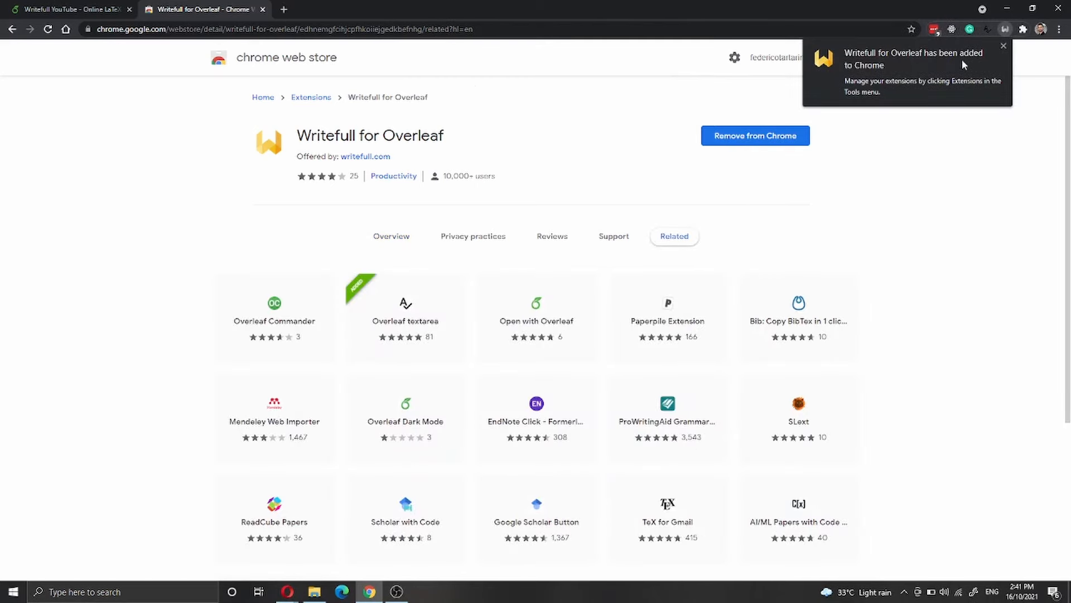
{"action": "left_click", "coordinate": [65, 8]}
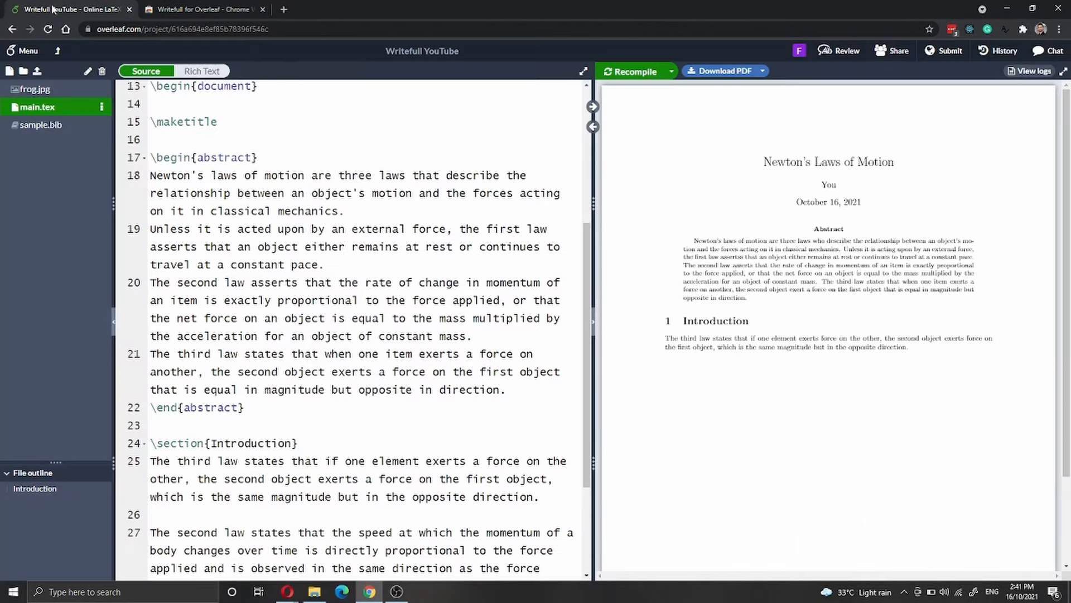
- Reload the project so Writefull loads, then bring up Writefull's welcome form in the editor
{"action": "left_click", "coordinate": [47, 29]}
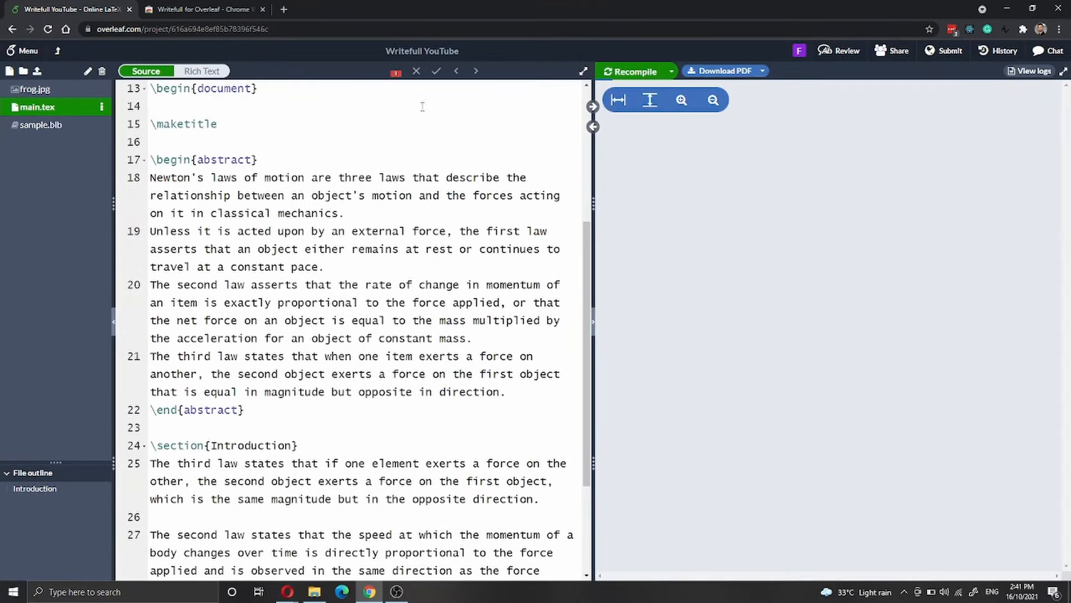
{"action": "left_click", "coordinate": [388, 71]}
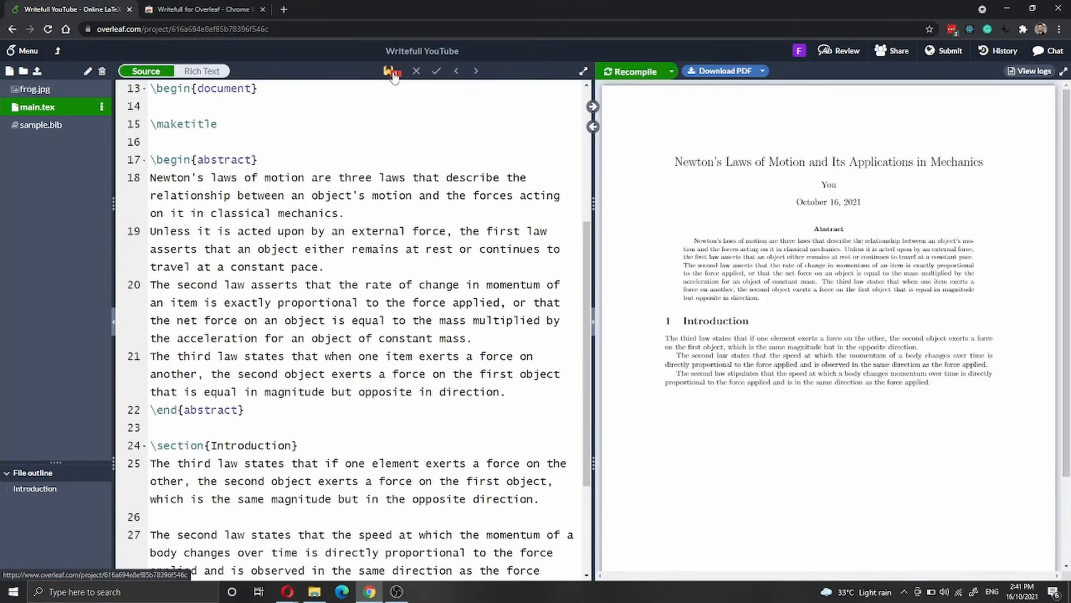
{"action": "left_click", "coordinate": [388, 71]}
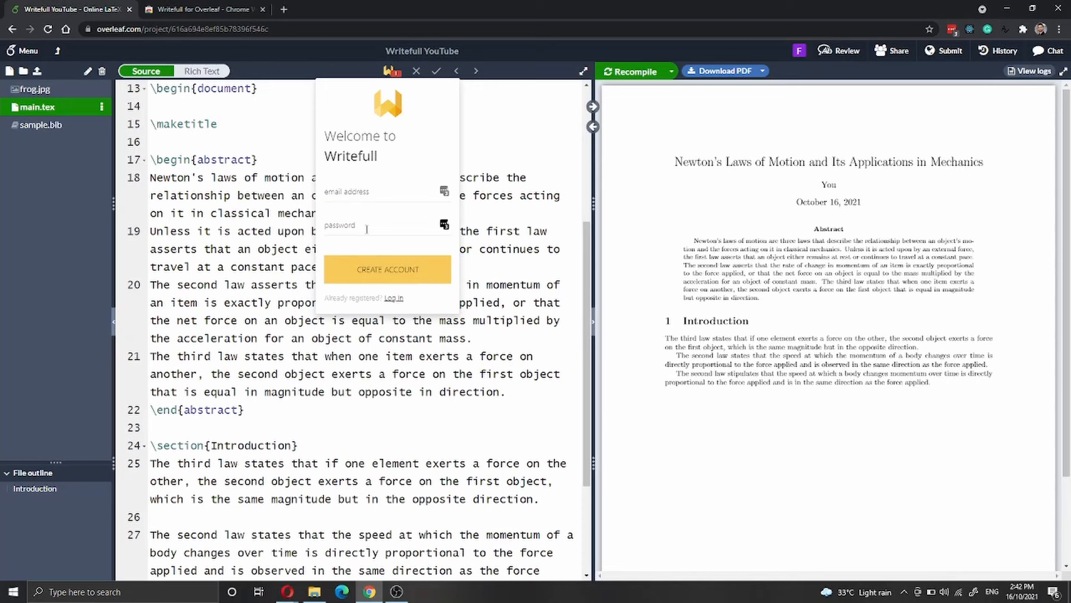
{"action": "mouse_move", "coordinate": [392, 303]}
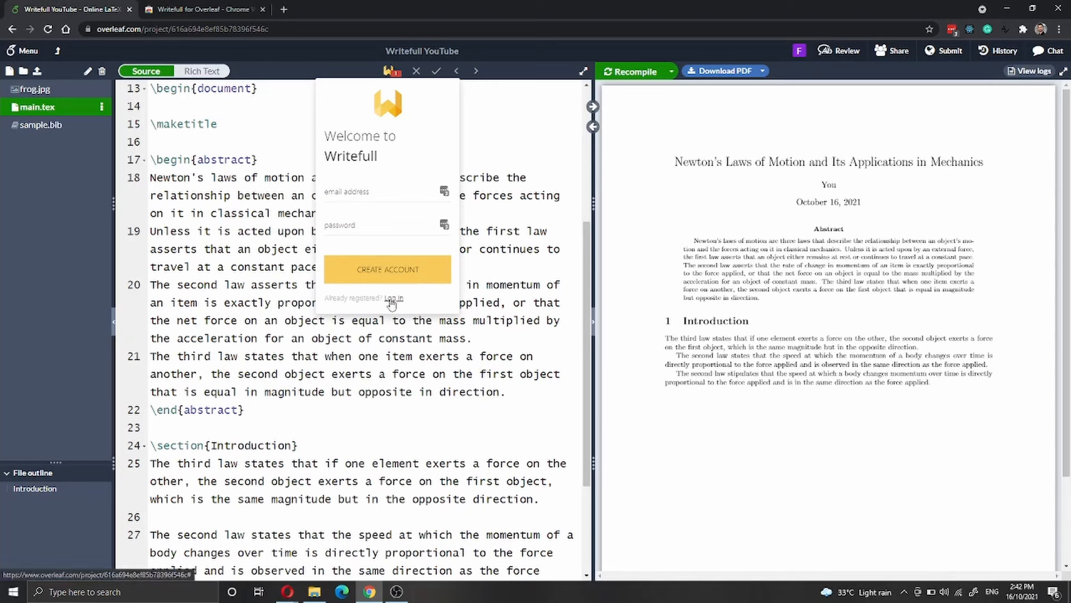
- Log in to Writefull with the LastPass-saved credentials on the free account
{"action": "left_click", "coordinate": [395, 296]}
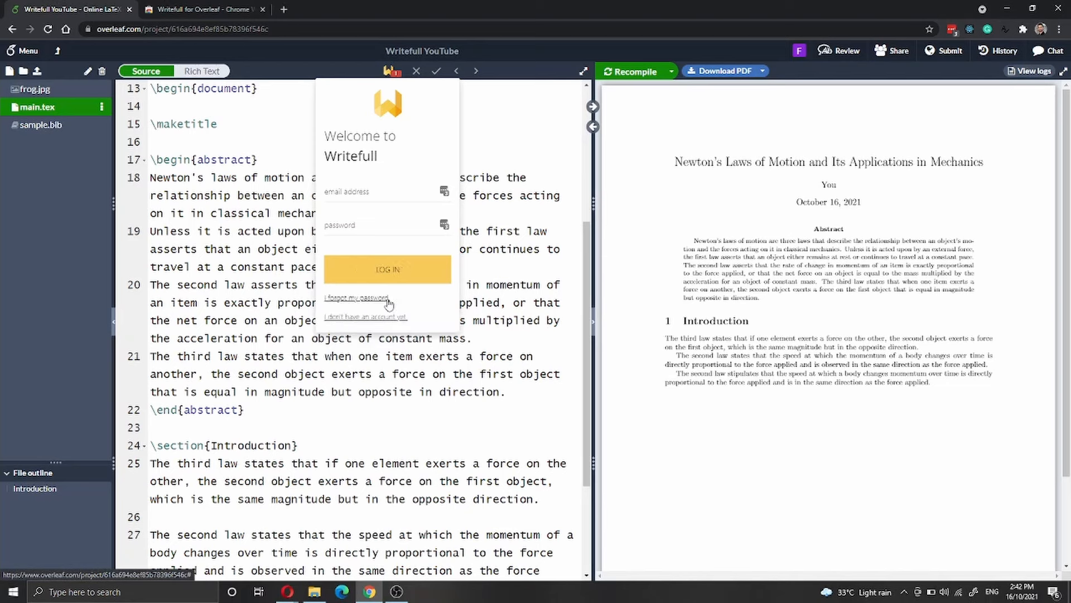
{"action": "left_click", "coordinate": [445, 190]}
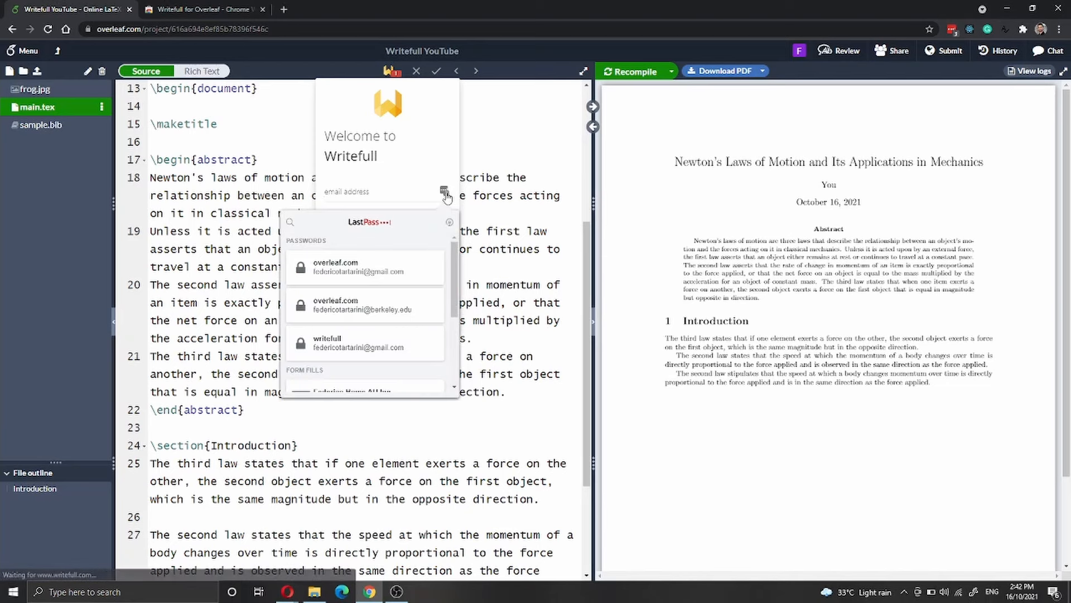
{"action": "left_click", "coordinate": [334, 266]}
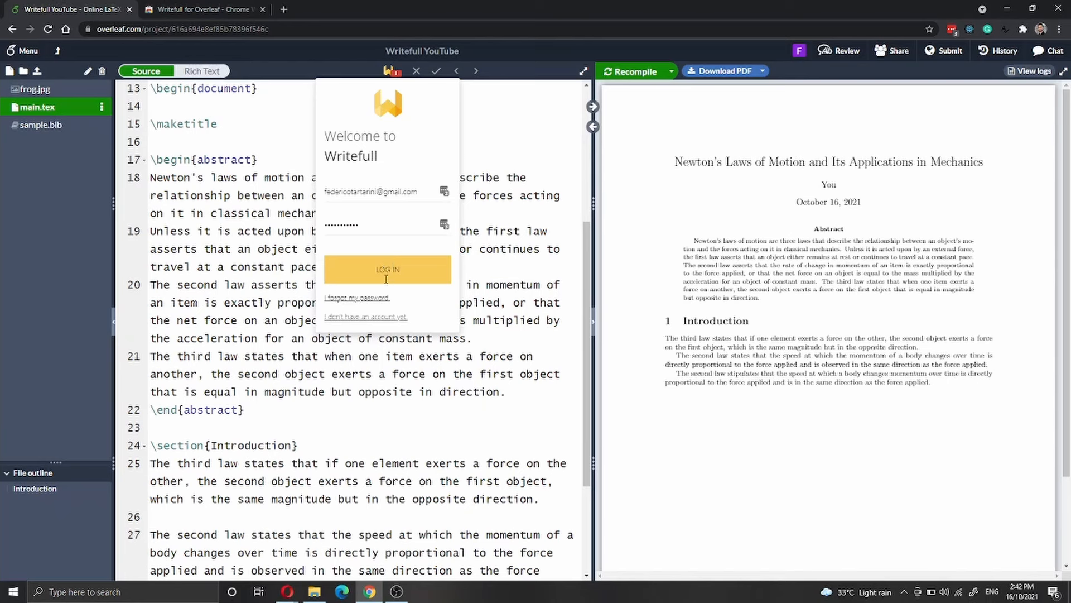
{"action": "left_click", "coordinate": [387, 269]}
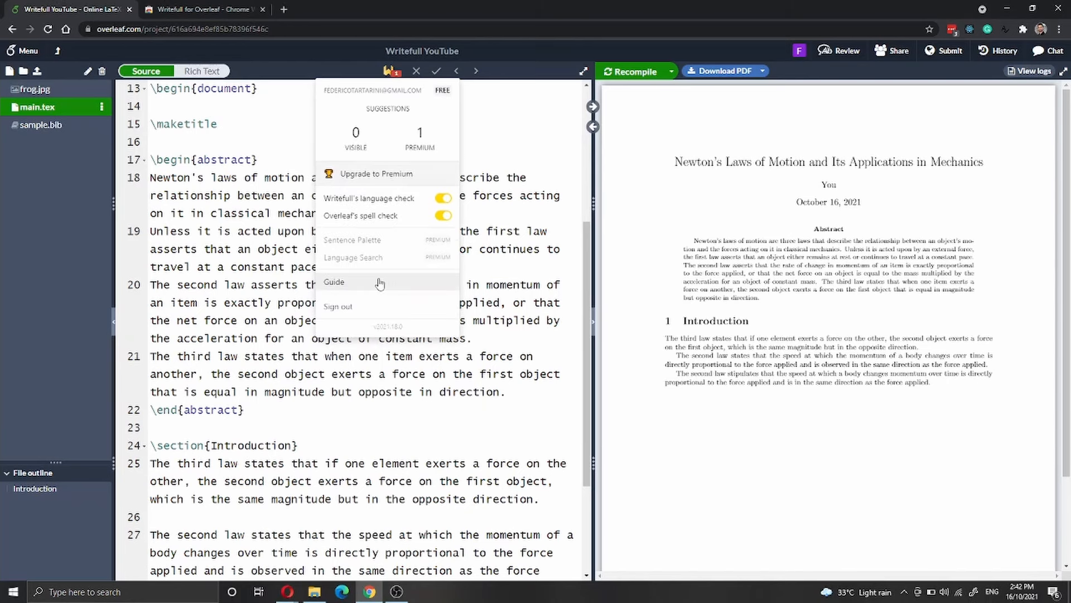
{"action": "mouse_move", "coordinate": [378, 284]}
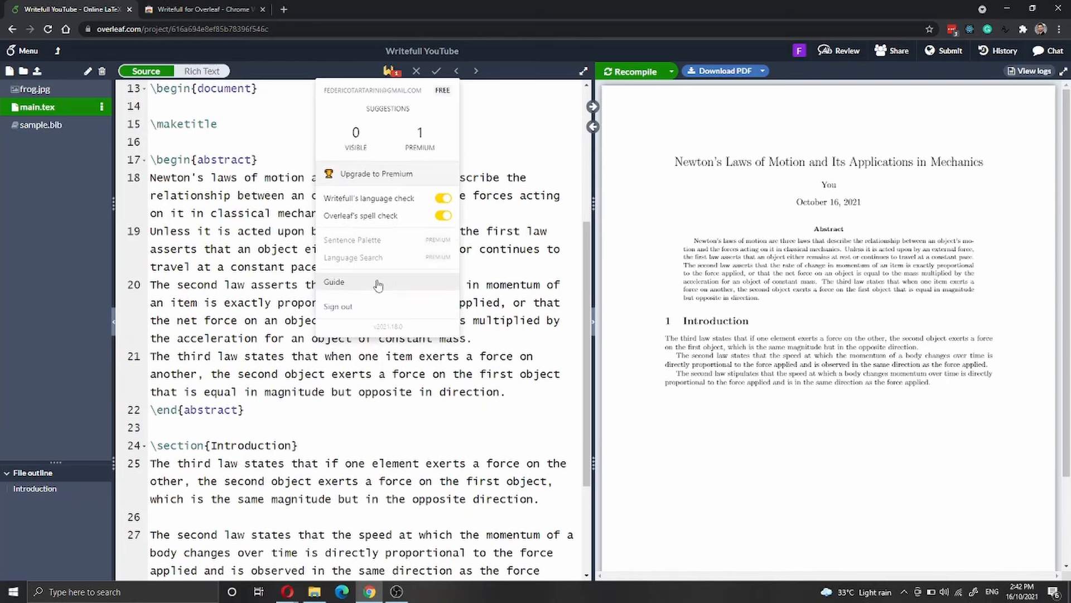